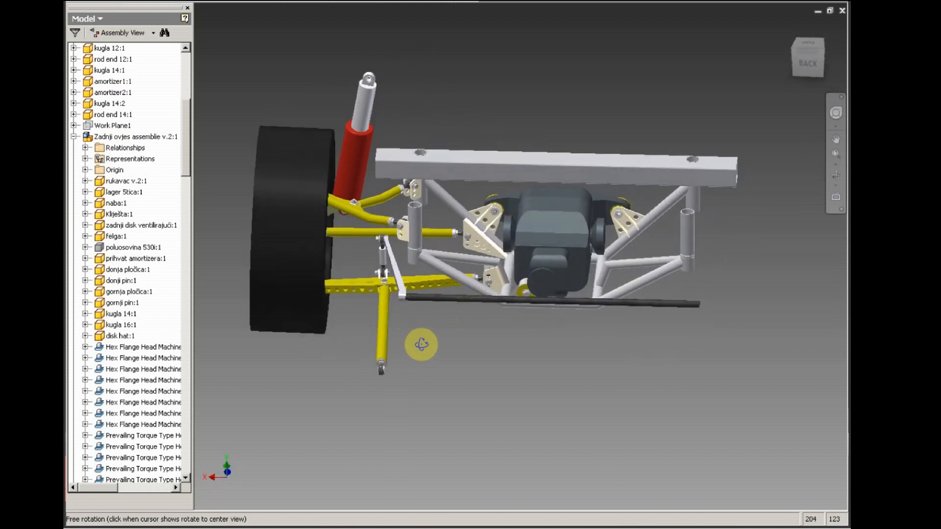
Step: Orbit the suspension assembly around the wheel hub and the upright behind it
{"action": "left_click_drag", "start_coordinate": [422, 344], "coordinate": [395, 348]}
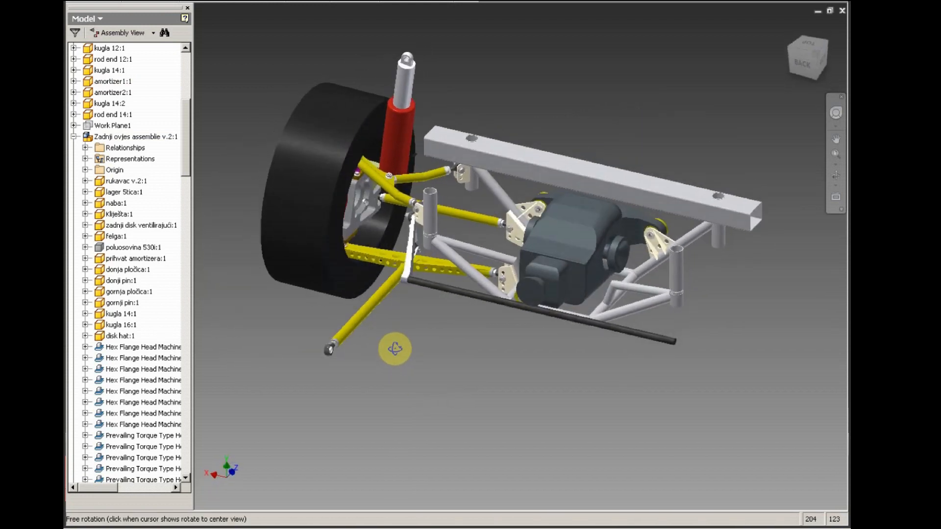
{"action": "left_click_drag", "start_coordinate": [395, 348], "coordinate": [402, 369]}
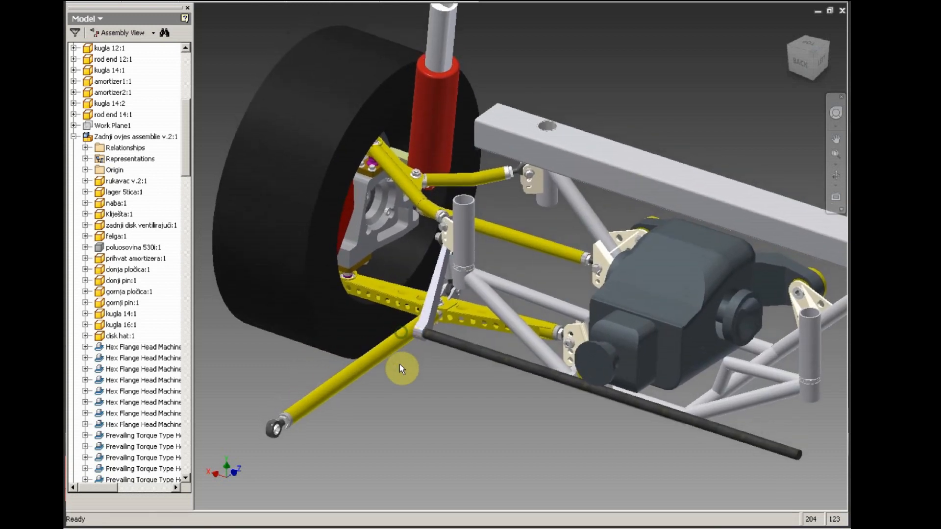
{"action": "left_click_drag", "start_coordinate": [402, 369], "coordinate": [417, 343]}
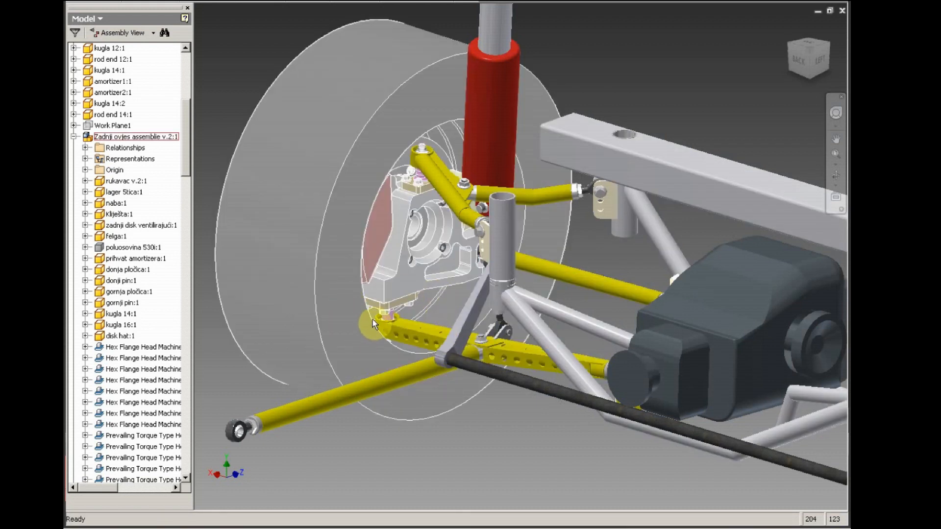
{"action": "left_click_drag", "start_coordinate": [372, 324], "coordinate": [459, 384]}
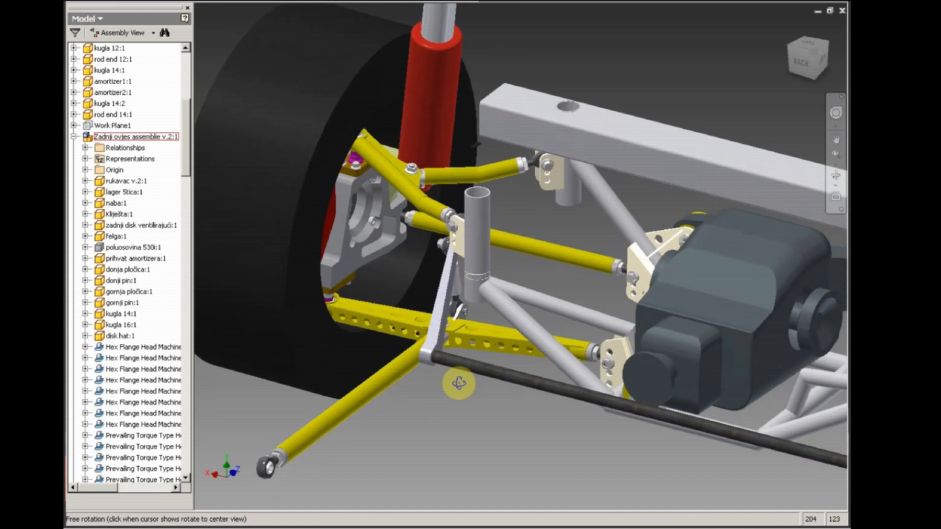
{"action": "left_click_drag", "start_coordinate": [459, 384], "coordinate": [402, 282]}
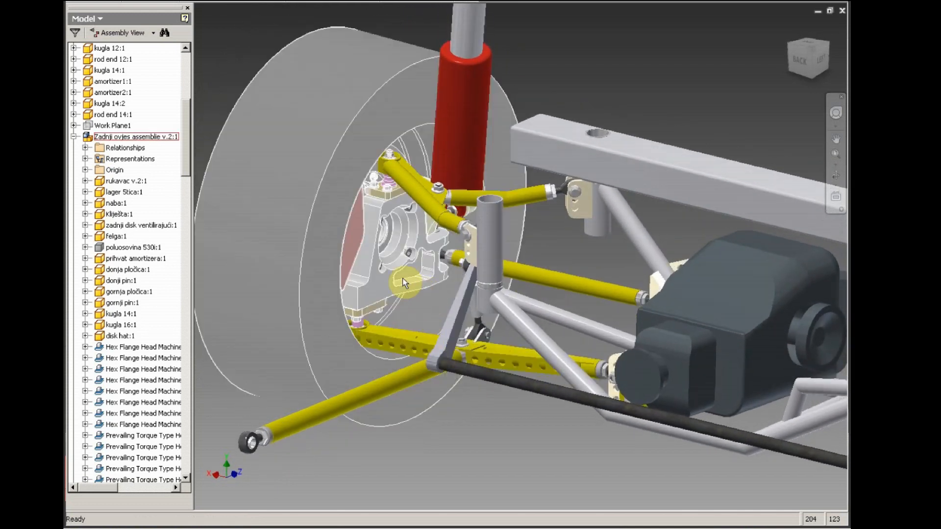
{"action": "left_click_drag", "start_coordinate": [405, 283], "coordinate": [358, 300]}
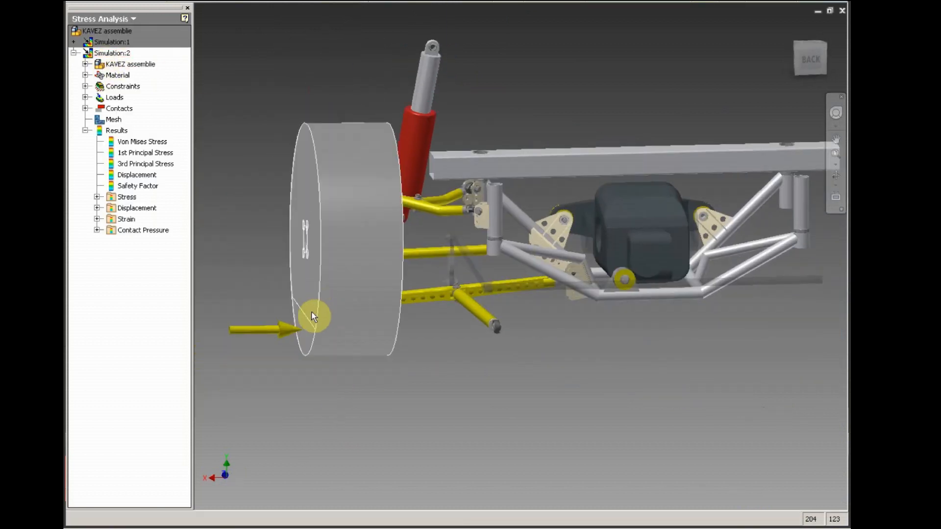
Step: Orbit and pan the analysed model to centre the lower control arms
{"action": "left_click_drag", "start_coordinate": [313, 316], "coordinate": [397, 321]}
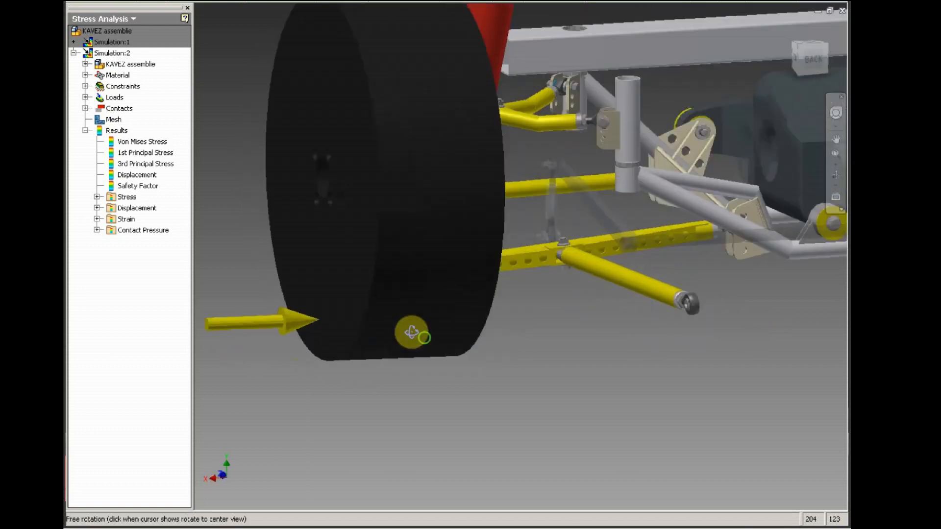
{"action": "left_click_drag", "start_coordinate": [414, 334], "coordinate": [432, 351]}
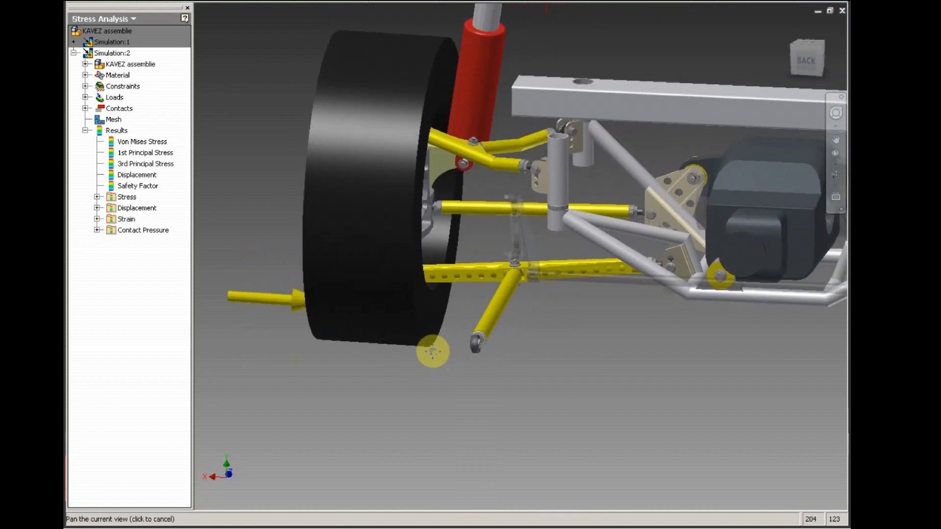
{"action": "left_click_drag", "start_coordinate": [432, 352], "coordinate": [515, 349]}
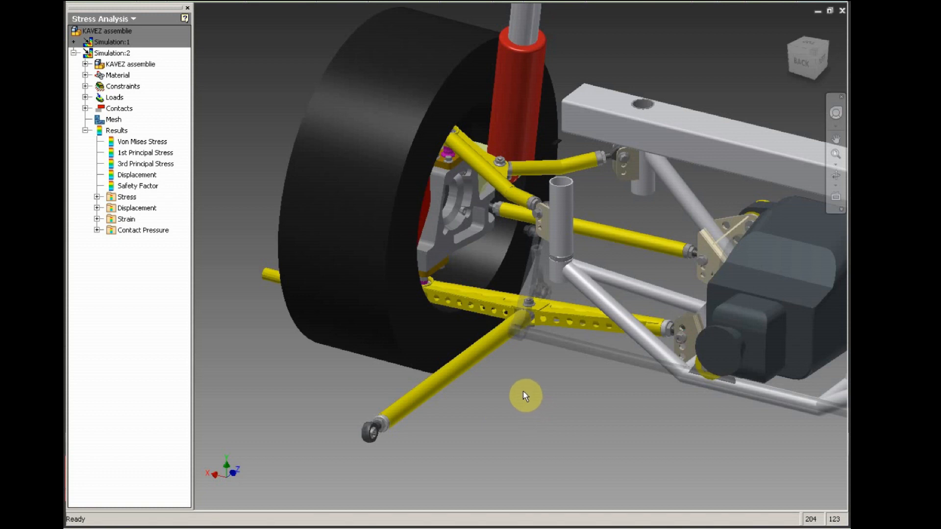
{"action": "mouse_move", "coordinate": [507, 385]}
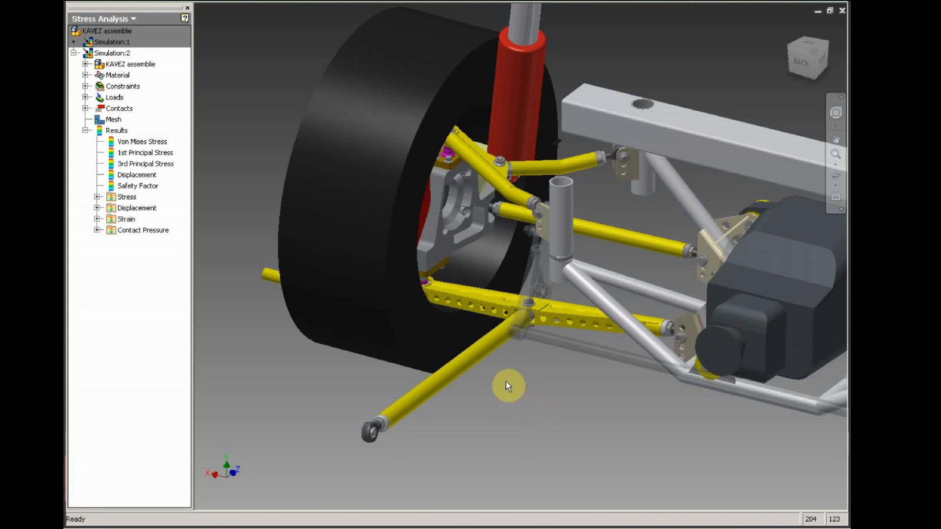
{"action": "mouse_move", "coordinate": [508, 387]}
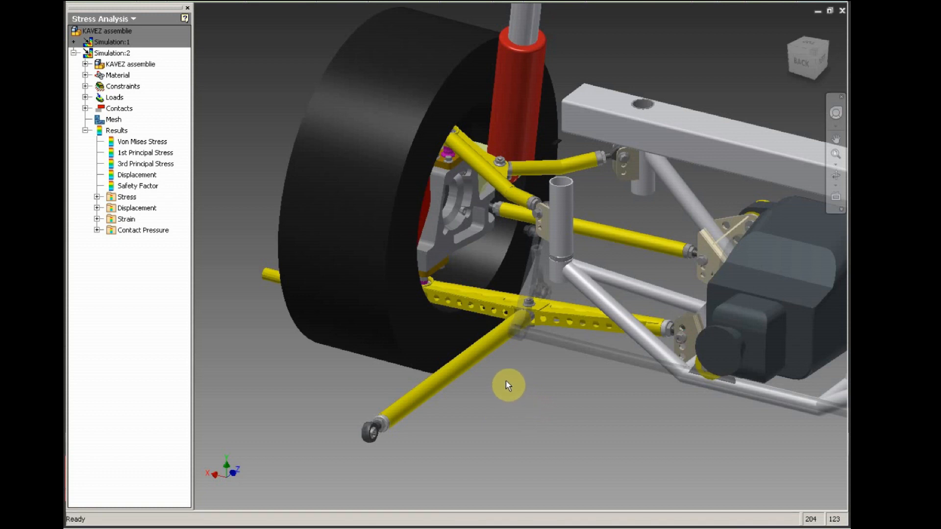
{"action": "mouse_move", "coordinate": [503, 377]}
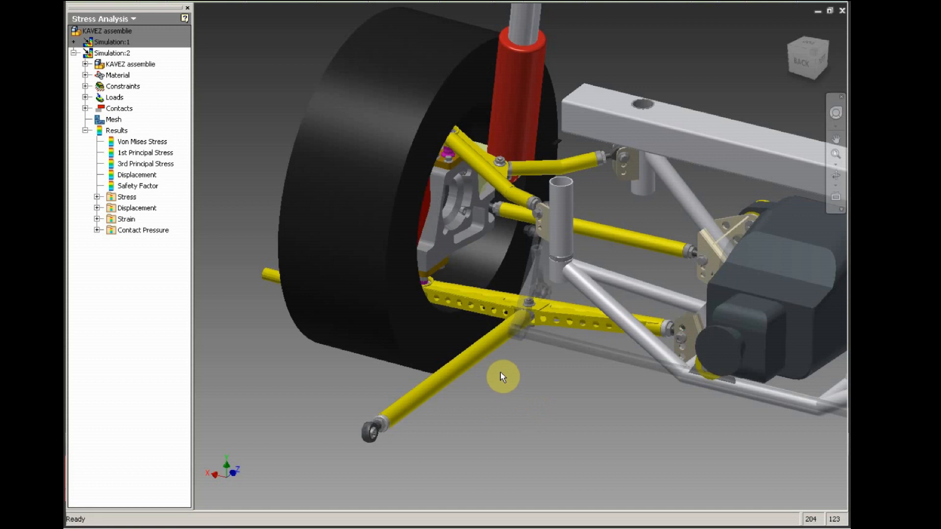
{"action": "mouse_move", "coordinate": [495, 376]}
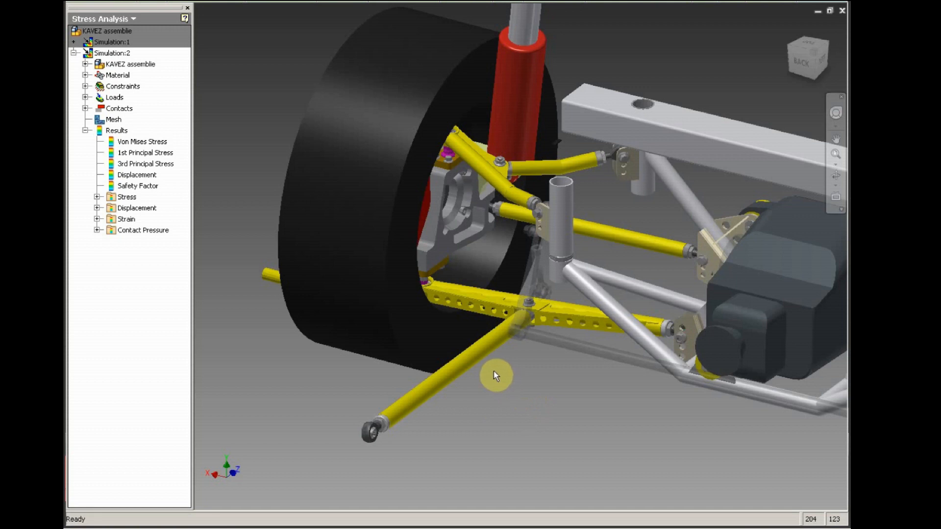
{"action": "left_click_drag", "start_coordinate": [495, 375], "coordinate": [501, 371]}
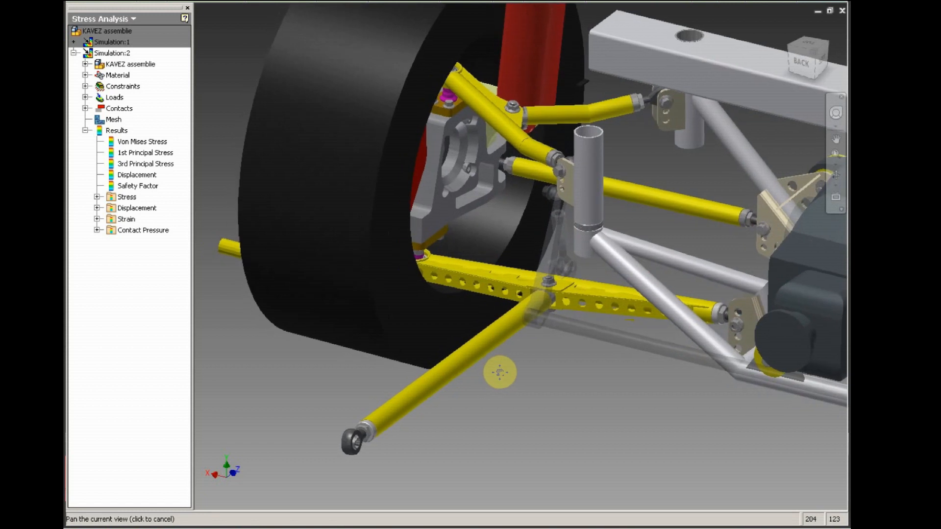
{"action": "left_click_drag", "start_coordinate": [500, 372], "coordinate": [544, 384]}
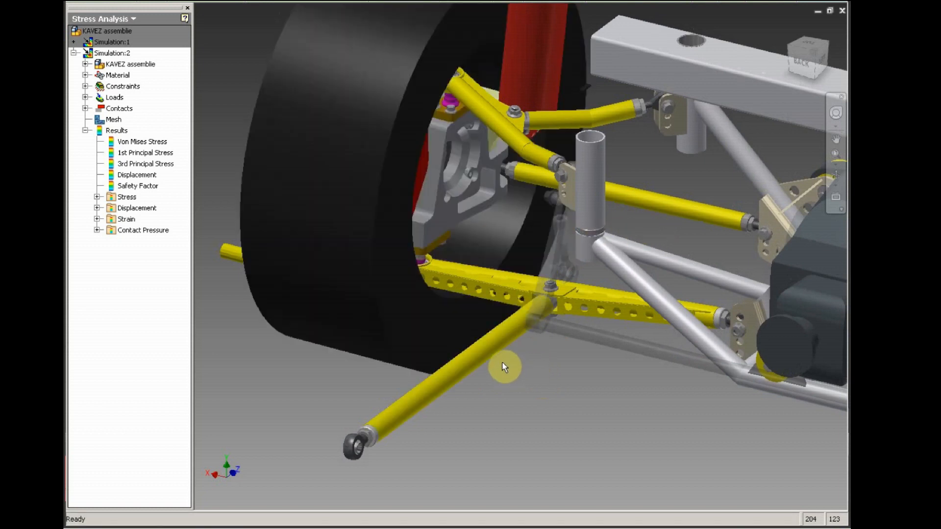
Step: Orbit around the lower arm joint and frame side, back toward the wheel
{"action": "left_click_drag", "start_coordinate": [505, 366], "coordinate": [505, 351]}
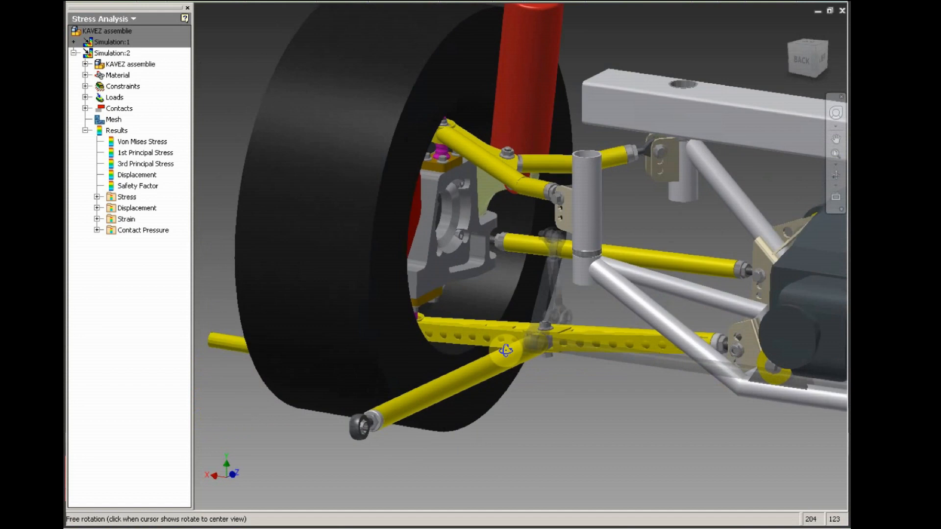
{"action": "left_click_drag", "start_coordinate": [504, 351], "coordinate": [544, 357]}
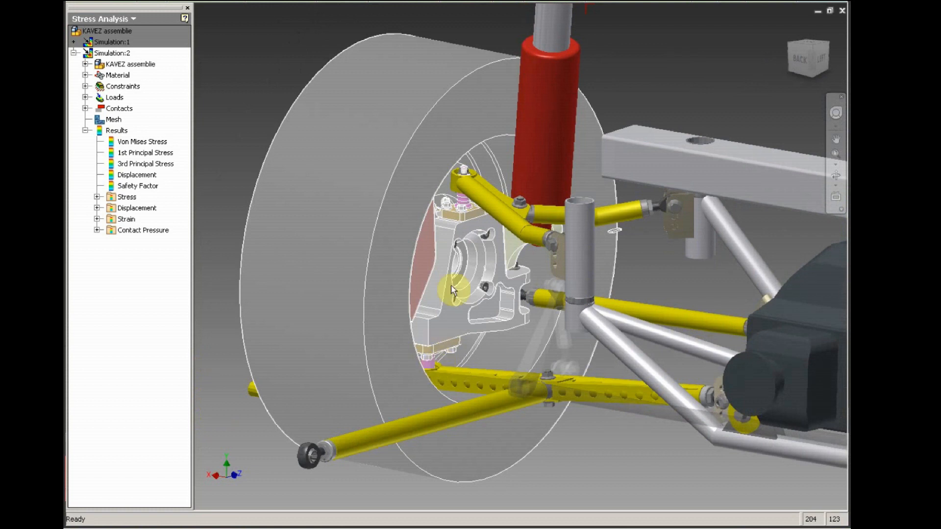
{"action": "mouse_move", "coordinate": [438, 357]}
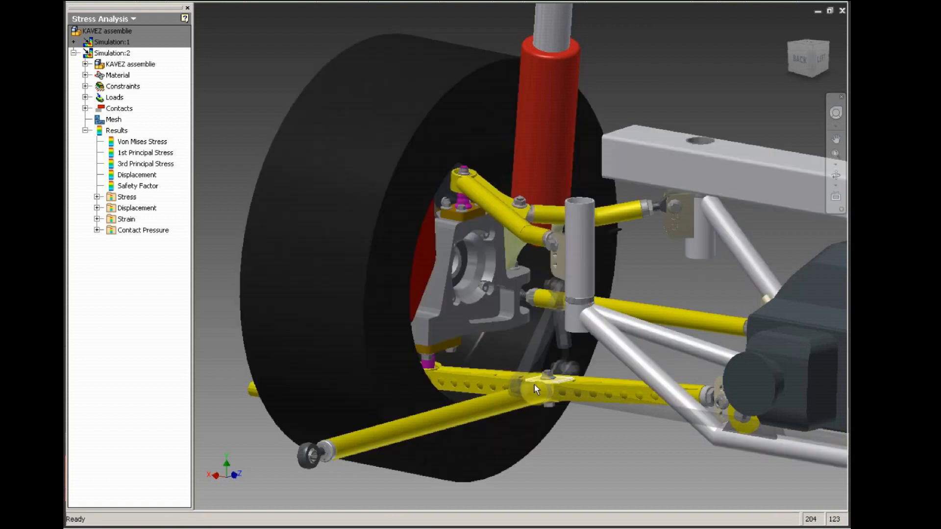
{"action": "left_click_drag", "start_coordinate": [534, 390], "coordinate": [684, 393]}
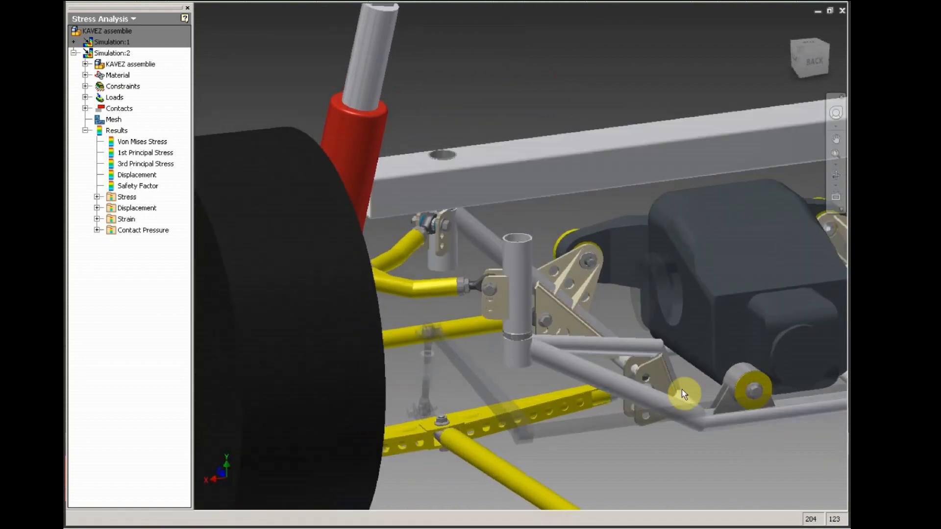
{"action": "left_click_drag", "start_coordinate": [684, 393], "coordinate": [513, 387]}
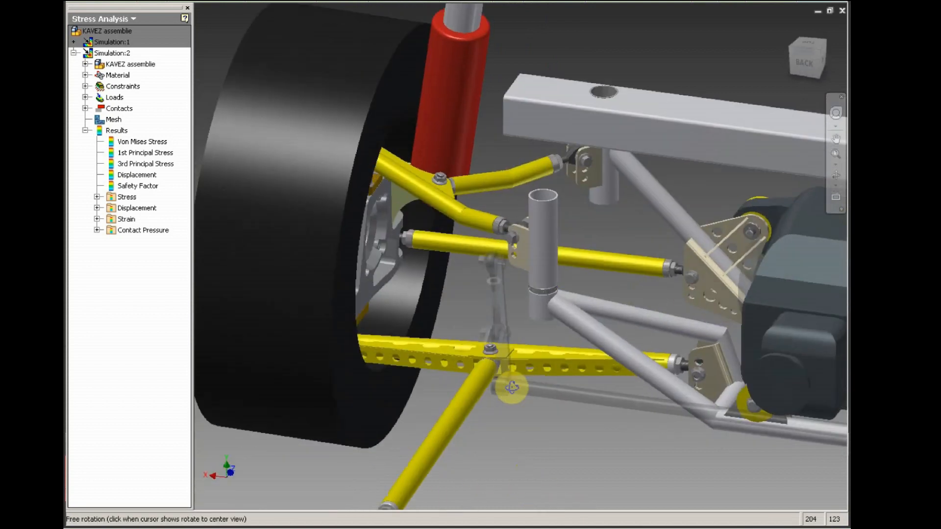
{"action": "left_click", "coordinate": [142, 142]}
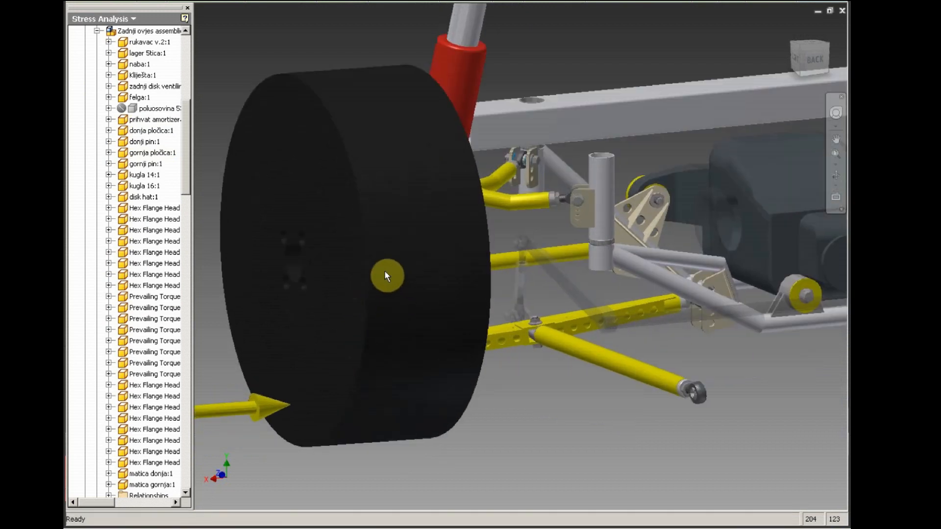
{"action": "mouse_move", "coordinate": [361, 327]}
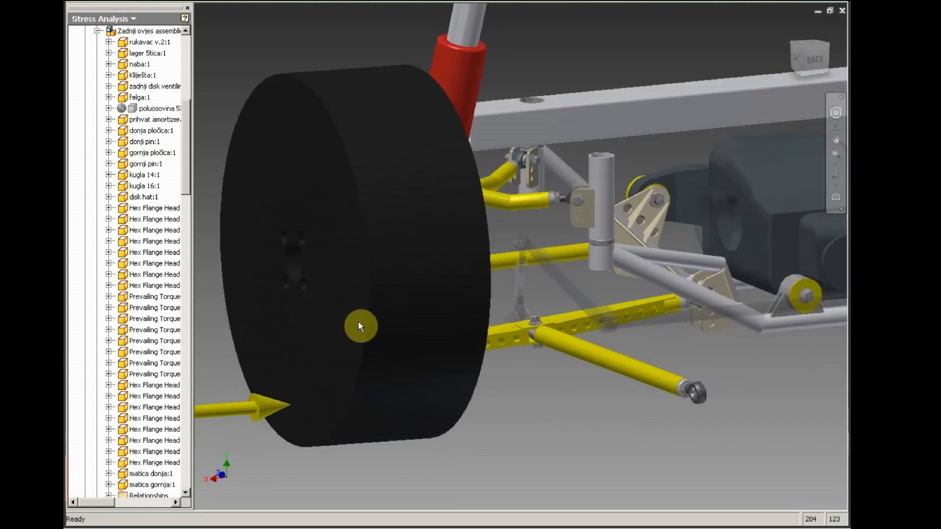
Step: Select the red damper body and expand the Zadnji ovjes assembly node
{"action": "left_click_drag", "start_coordinate": [360, 326], "coordinate": [354, 316]}
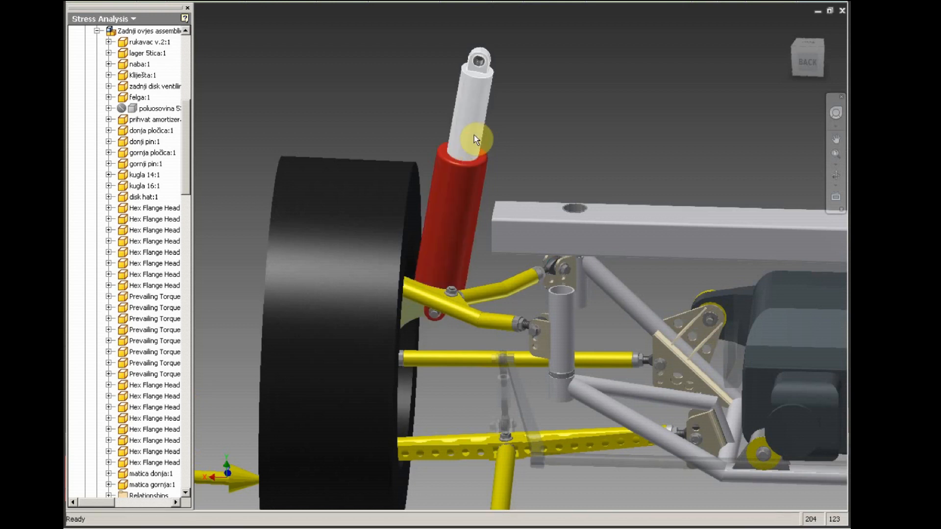
{"action": "left_click", "coordinate": [460, 179]}
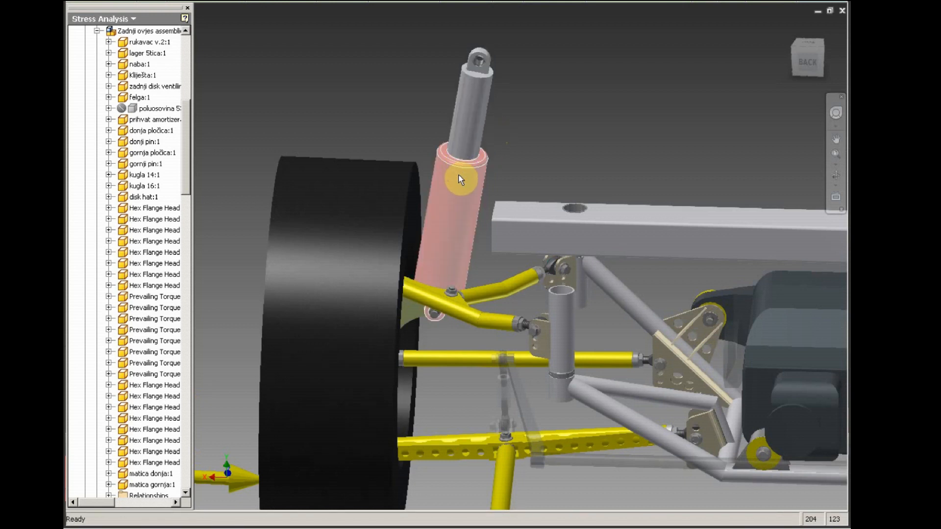
{"action": "mouse_move", "coordinate": [441, 223]}
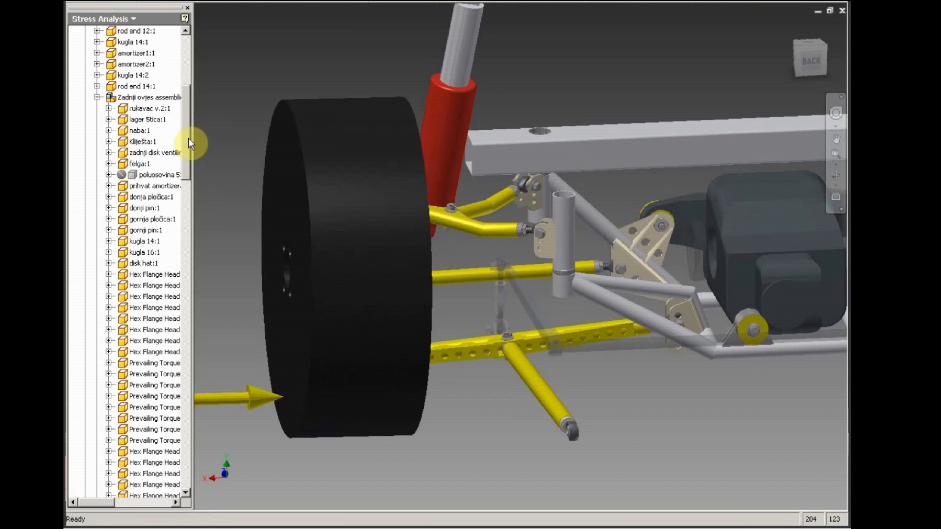
{"action": "mouse_move", "coordinate": [178, 140]}
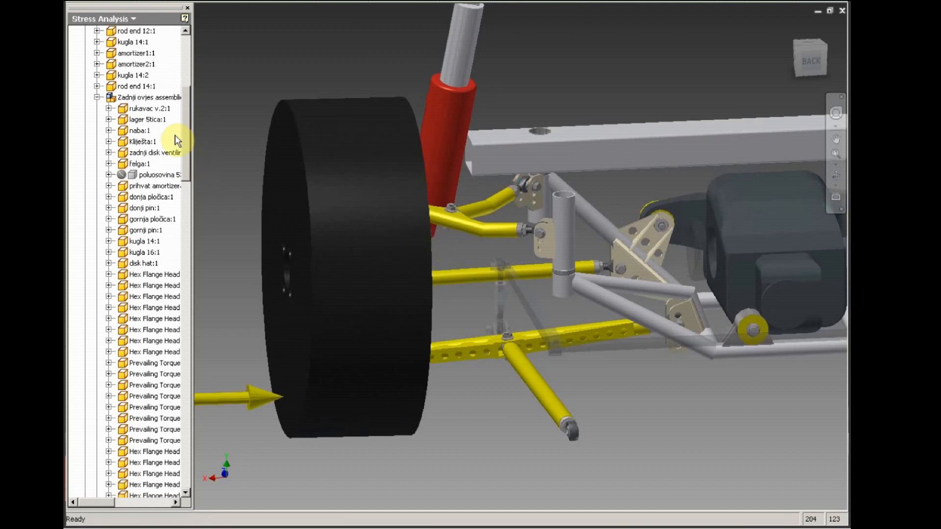
{"action": "left_click", "coordinate": [141, 164]}
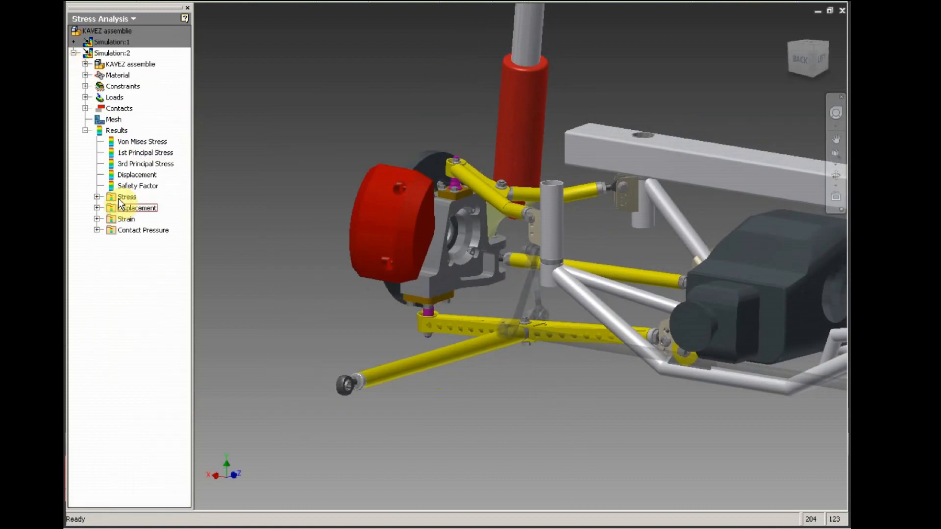
Step: Display the Von Mises Stress result, peaking at 2122 MPa, and pan and orbit the assembly
{"action": "double_click", "coordinate": [141, 141]}
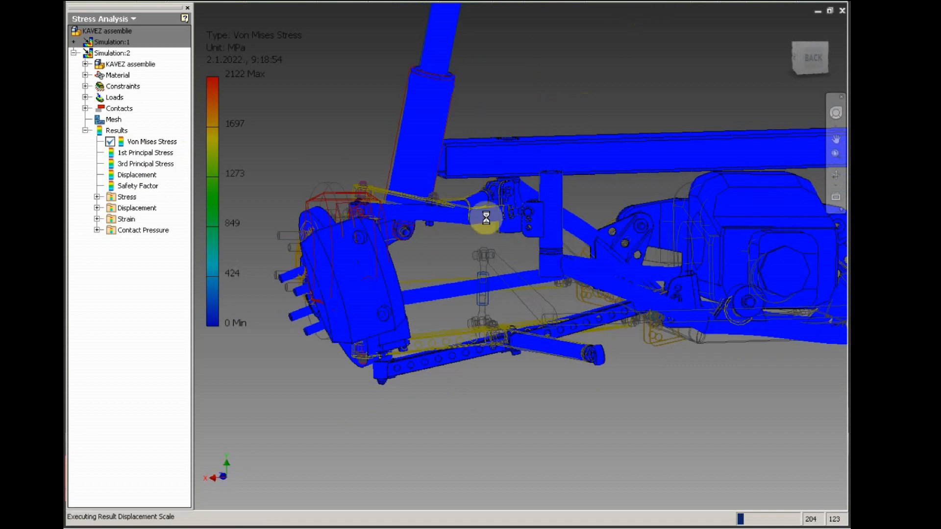
{"action": "left_click_drag", "start_coordinate": [486, 217], "coordinate": [385, 267]}
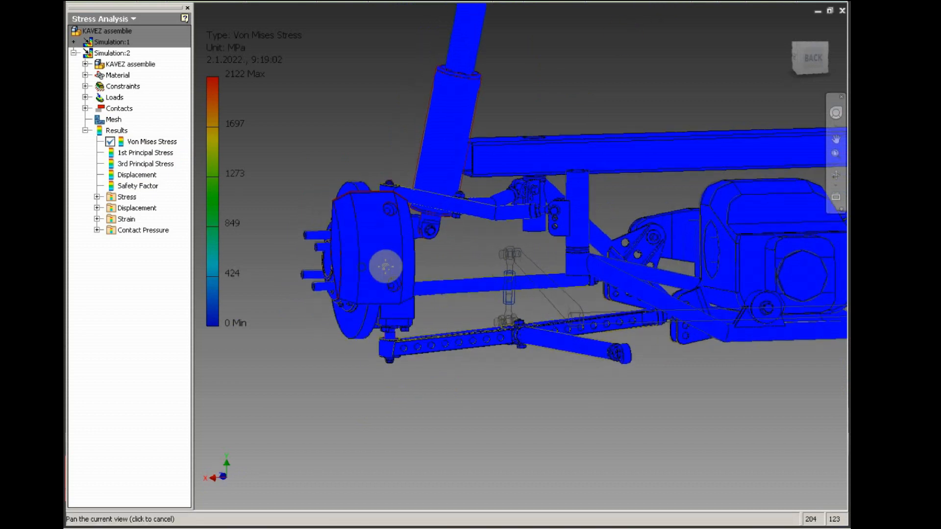
{"action": "left_click_drag", "start_coordinate": [385, 266], "coordinate": [374, 309]}
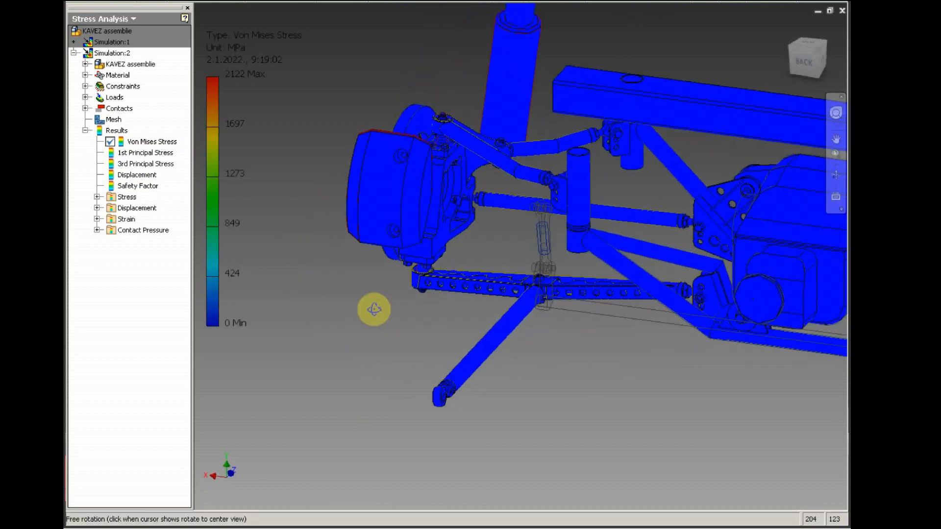
{"action": "left_click_drag", "start_coordinate": [374, 310], "coordinate": [381, 259]}
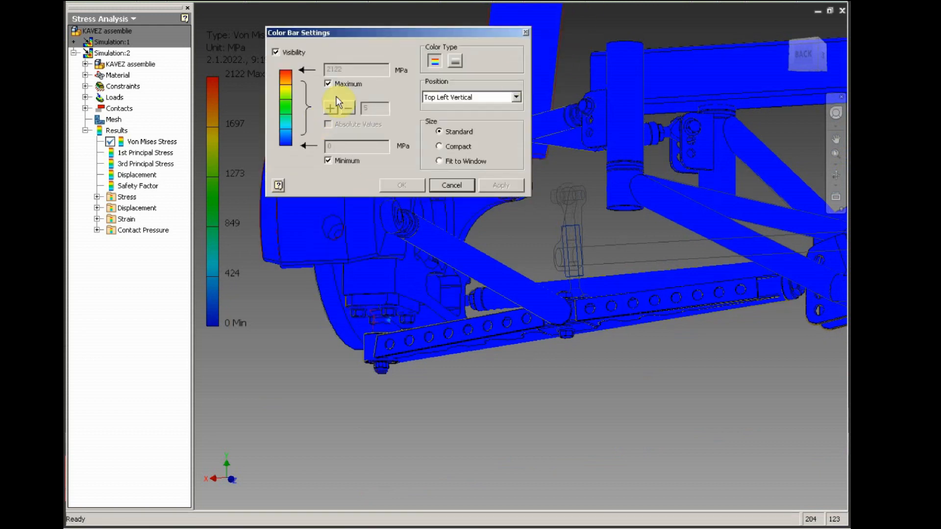
Step: Cap the stress colour bar at 500 MPa and orbit to the lower pin hotspot
{"action": "left_click", "coordinate": [329, 83]}
{"action": "type", "text": "500"}
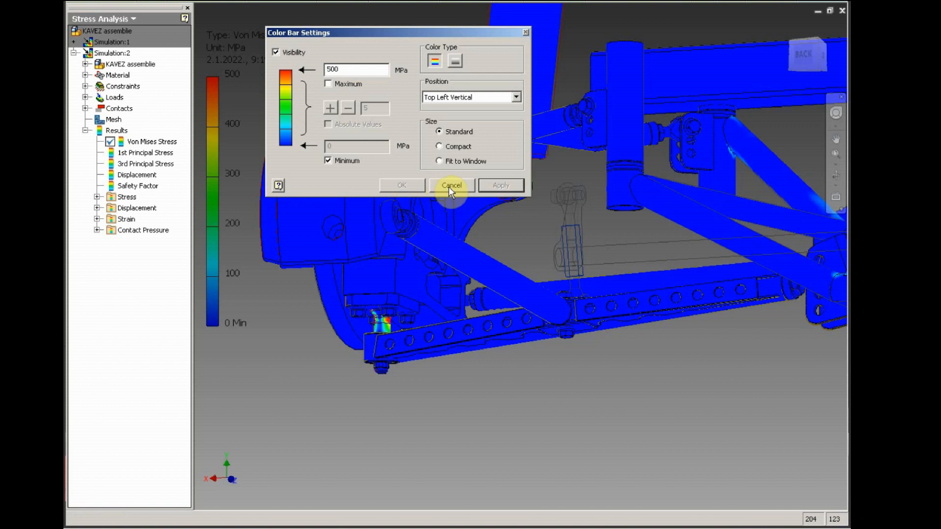
{"action": "left_click", "coordinate": [452, 185]}
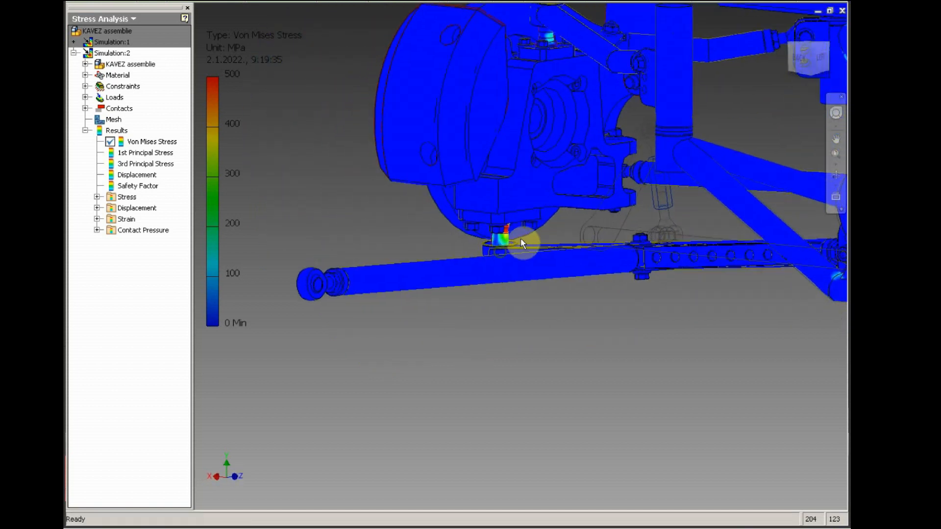
{"action": "left_click_drag", "start_coordinate": [522, 243], "coordinate": [510, 276]}
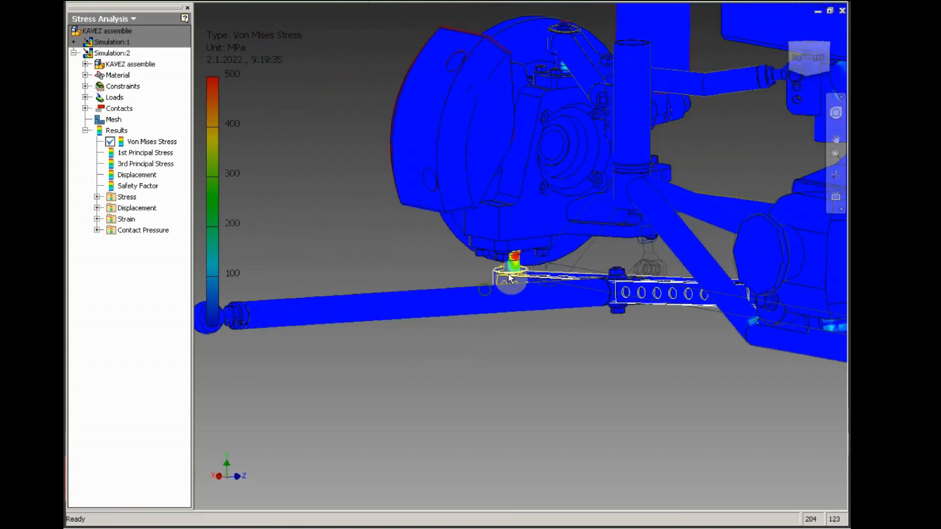
{"action": "scroll", "scroll_direction": "up", "scroll_amount": 3}
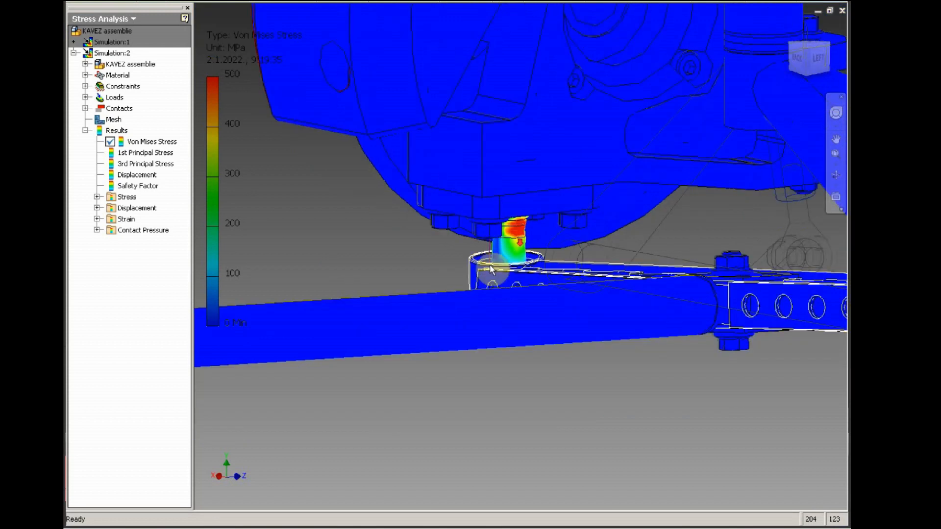
{"action": "left_click_drag", "start_coordinate": [492, 270], "coordinate": [579, 279]}
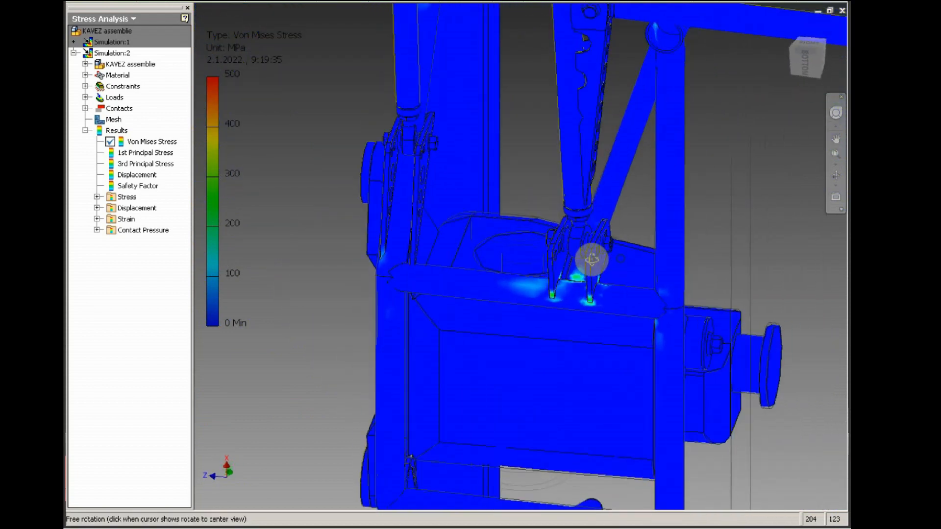
{"action": "left_click_drag", "start_coordinate": [594, 258], "coordinate": [545, 275]}
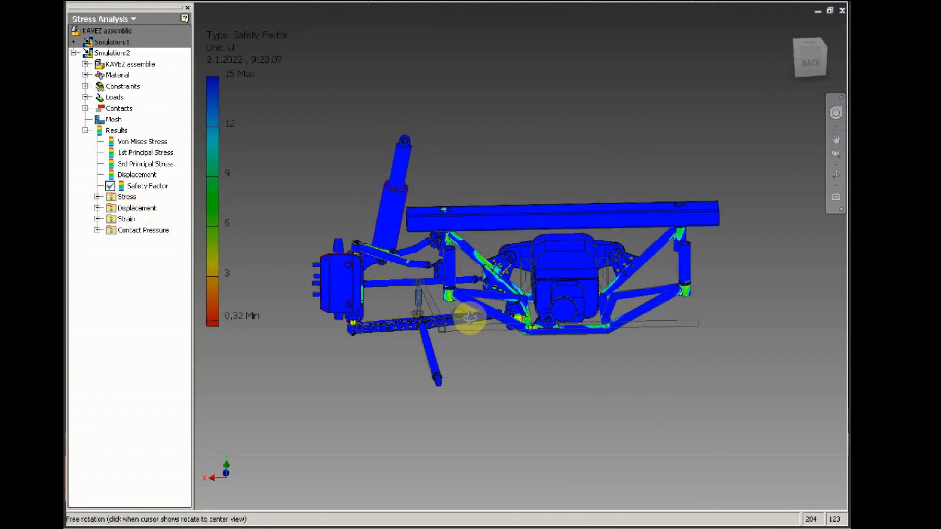
{"action": "left_click_drag", "start_coordinate": [471, 321], "coordinate": [399, 313]}
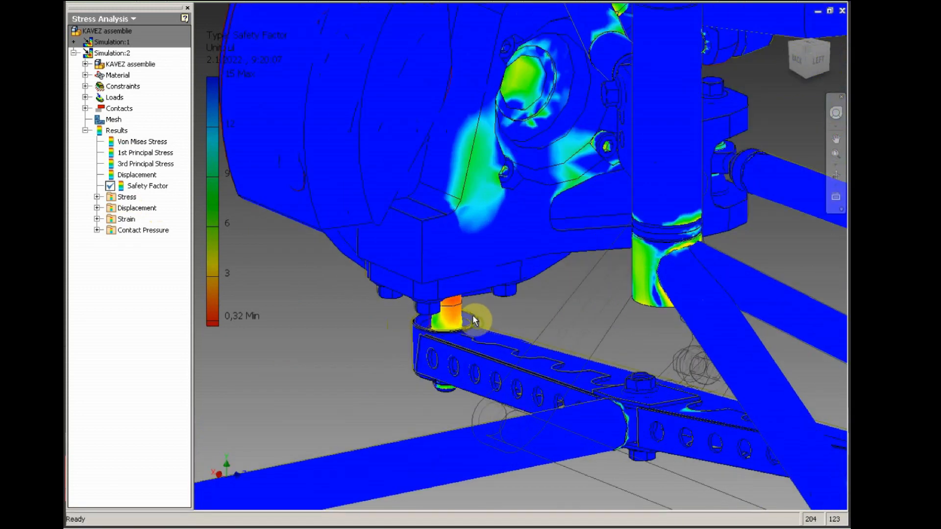
{"action": "left_click_drag", "start_coordinate": [474, 321], "coordinate": [549, 247]}
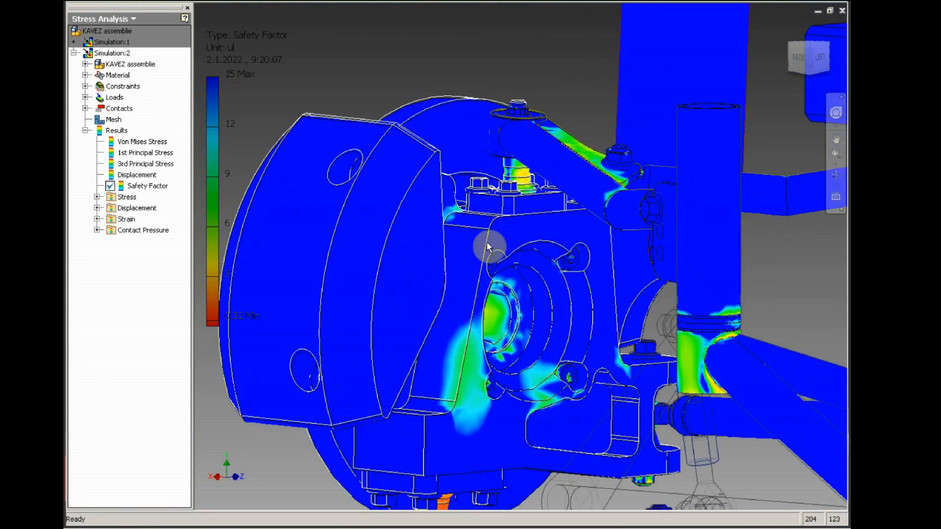
{"action": "left_click_drag", "start_coordinate": [486, 246], "coordinate": [660, 243]}
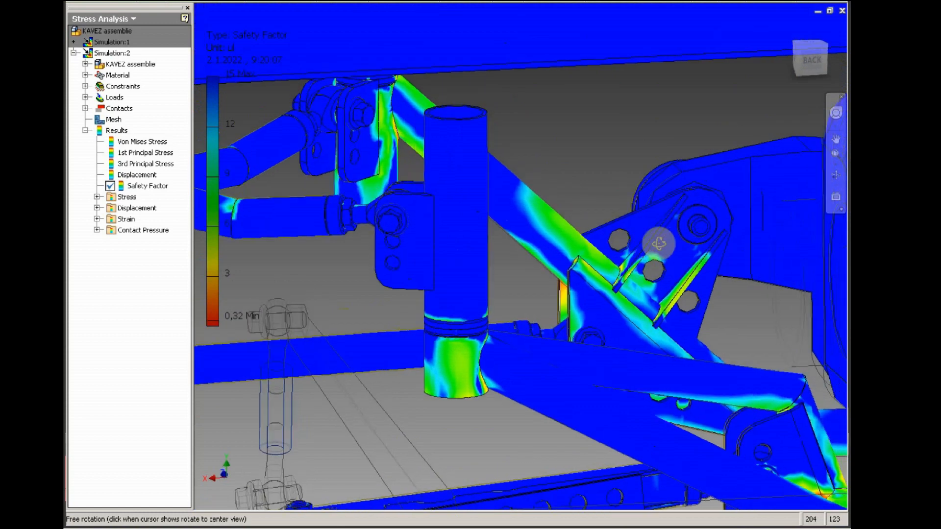
{"action": "left_click_drag", "start_coordinate": [657, 243], "coordinate": [640, 319]}
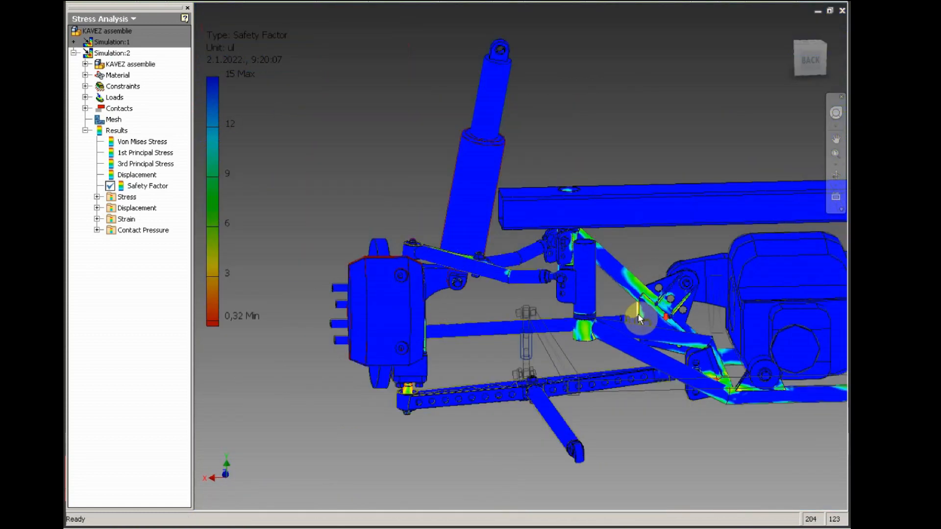
{"action": "left_click_drag", "start_coordinate": [639, 321], "coordinate": [586, 481]}
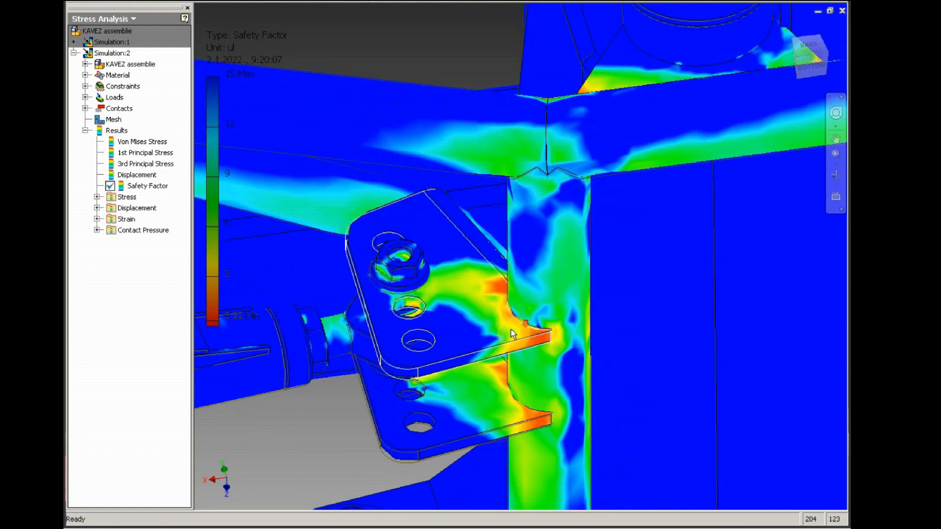
{"action": "left_click_drag", "start_coordinate": [510, 333], "coordinate": [580, 303]}
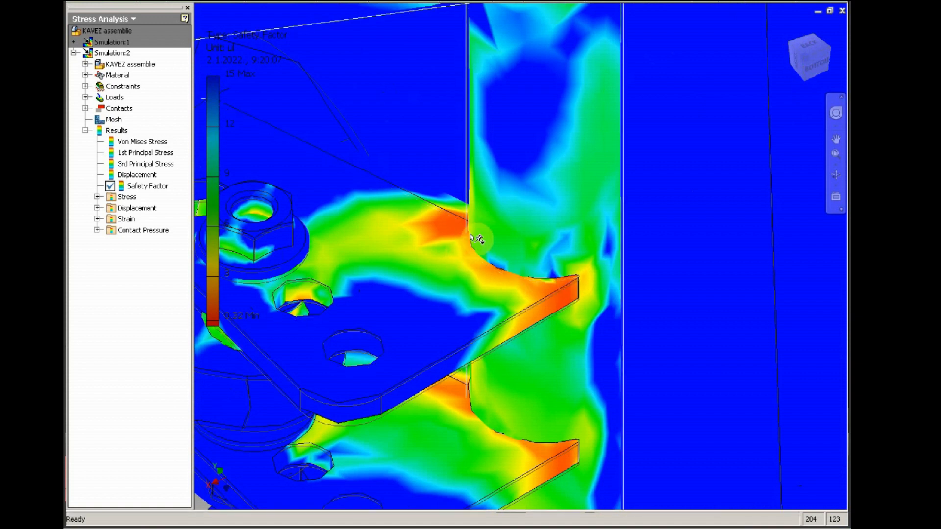
{"action": "left_click_drag", "start_coordinate": [481, 240], "coordinate": [504, 324]}
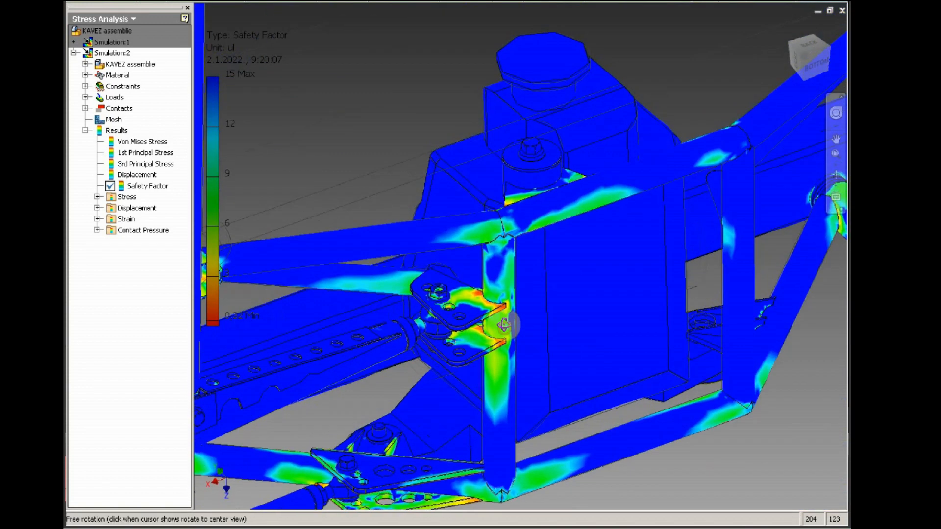
{"action": "left_click_drag", "start_coordinate": [505, 324], "coordinate": [444, 330]}
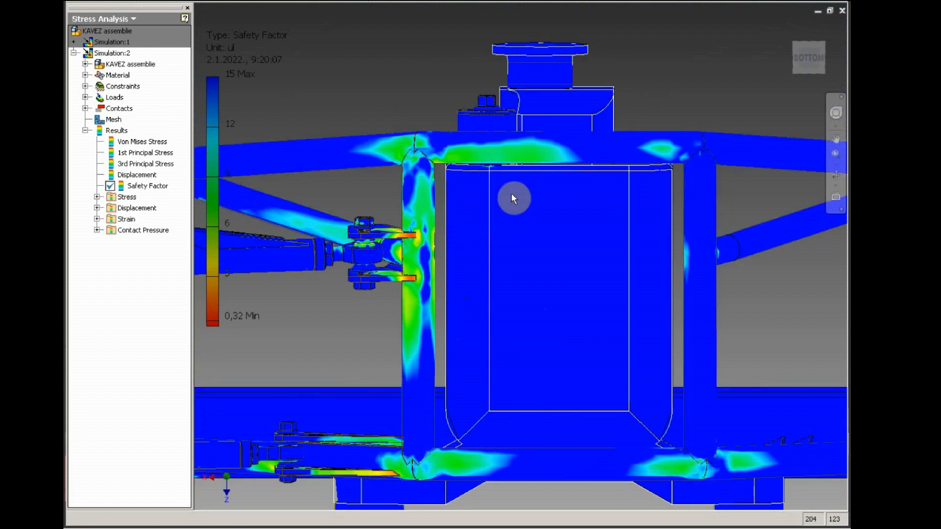
{"action": "mouse_move", "coordinate": [536, 180]}
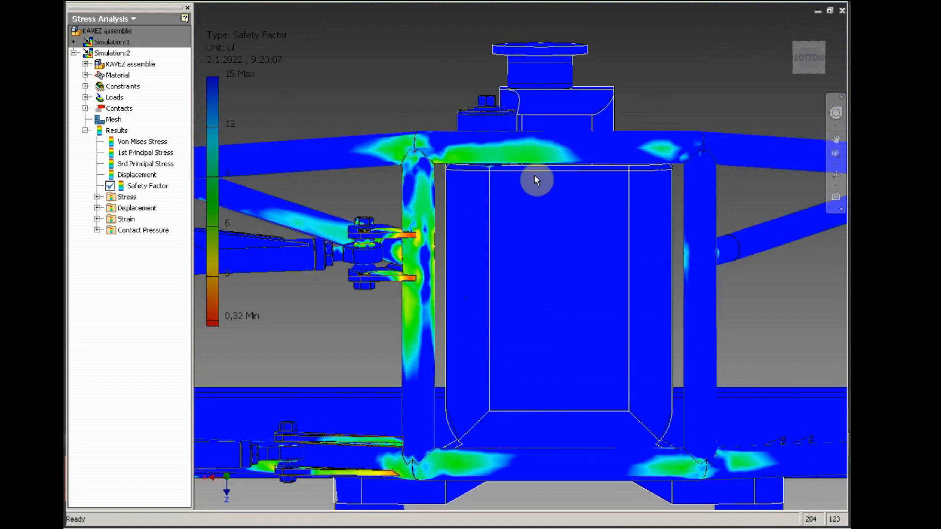
{"action": "mouse_move", "coordinate": [489, 228]}
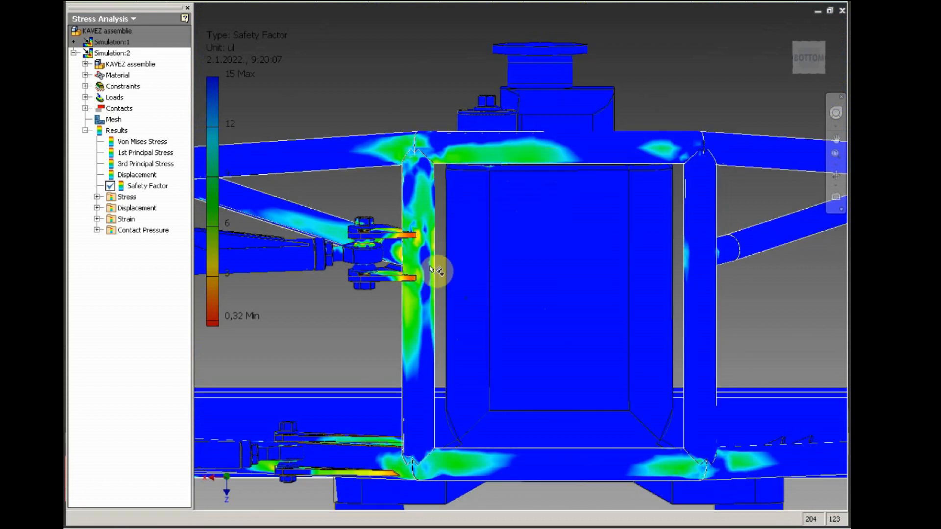
{"action": "left_click_drag", "start_coordinate": [438, 270], "coordinate": [553, 273]}
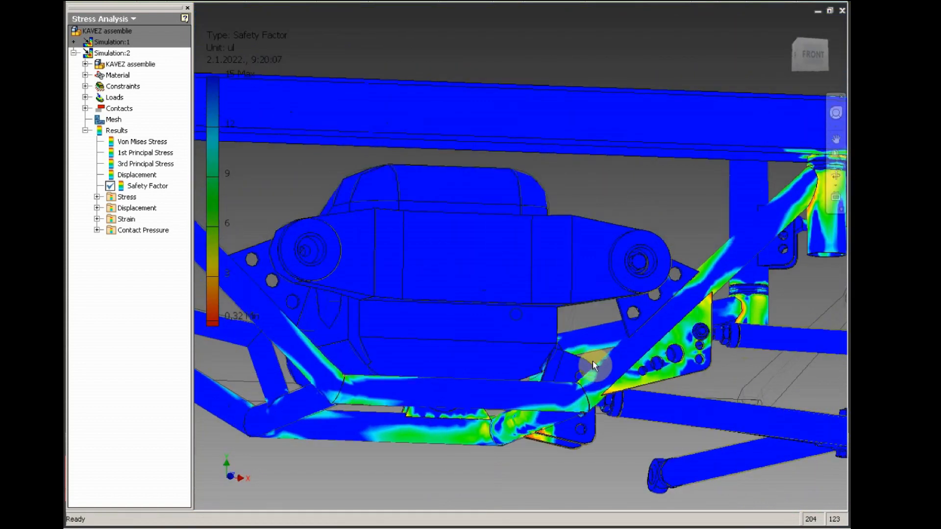
{"action": "left_click_drag", "start_coordinate": [594, 367], "coordinate": [636, 300]}
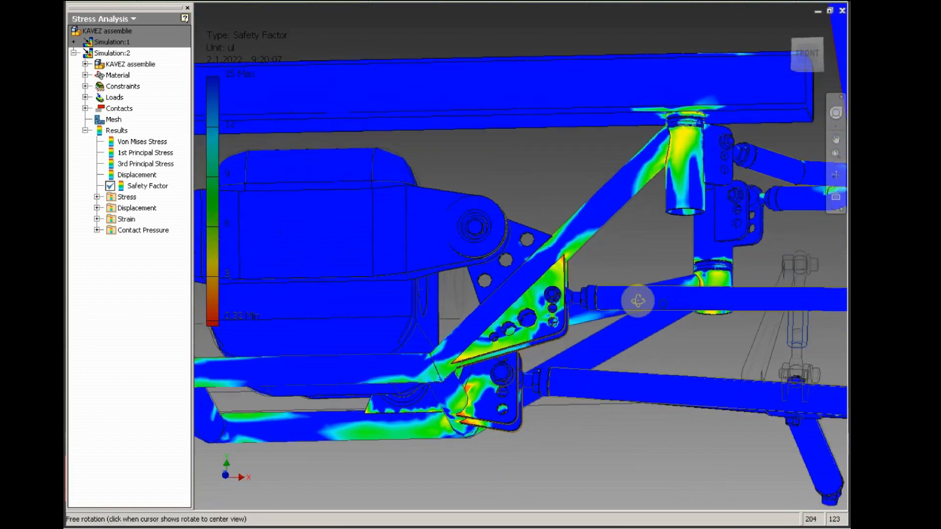
{"action": "left_click_drag", "start_coordinate": [639, 300], "coordinate": [486, 354]}
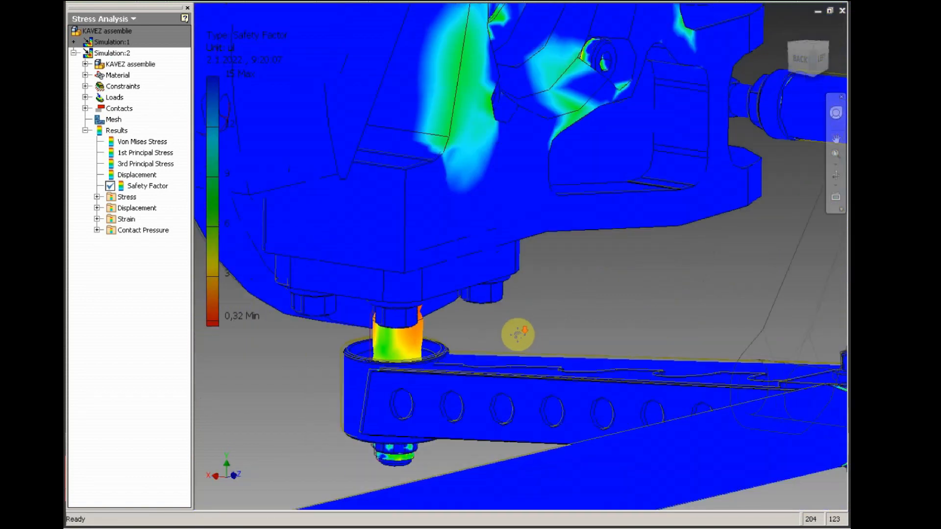
{"action": "left_click_drag", "start_coordinate": [518, 334], "coordinate": [480, 282]}
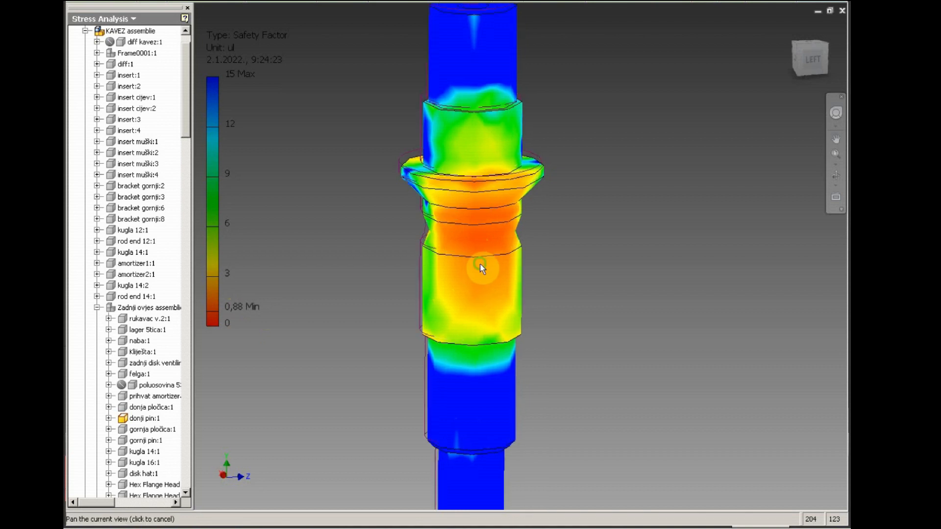
{"action": "left_click_drag", "start_coordinate": [481, 268], "coordinate": [417, 298]}
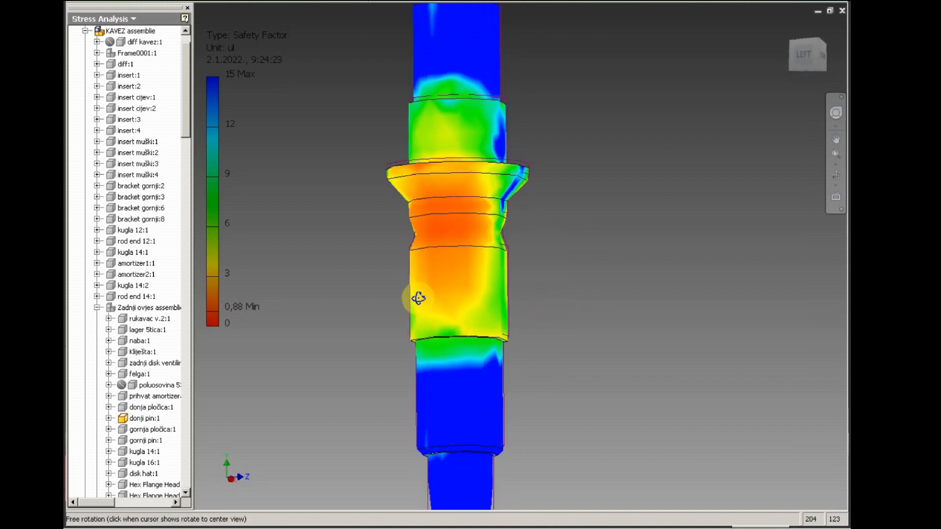
{"action": "left_click_drag", "start_coordinate": [418, 298], "coordinate": [513, 230]}
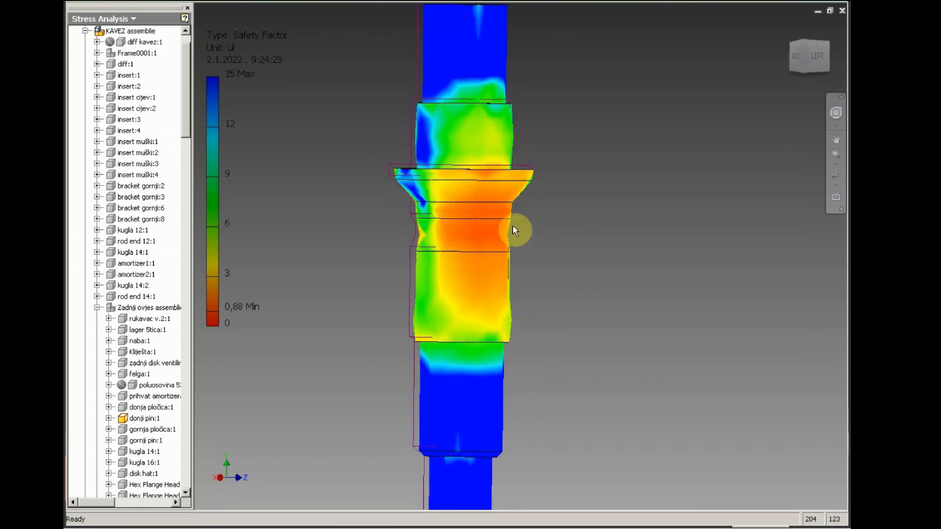
{"action": "left_click_drag", "start_coordinate": [514, 231], "coordinate": [477, 273]}
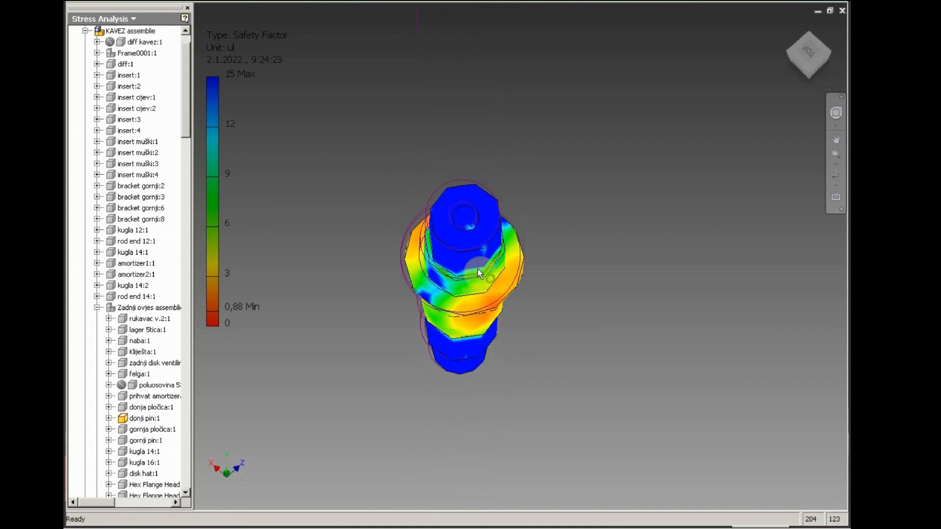
{"action": "left_click_drag", "start_coordinate": [474, 273], "coordinate": [477, 327]}
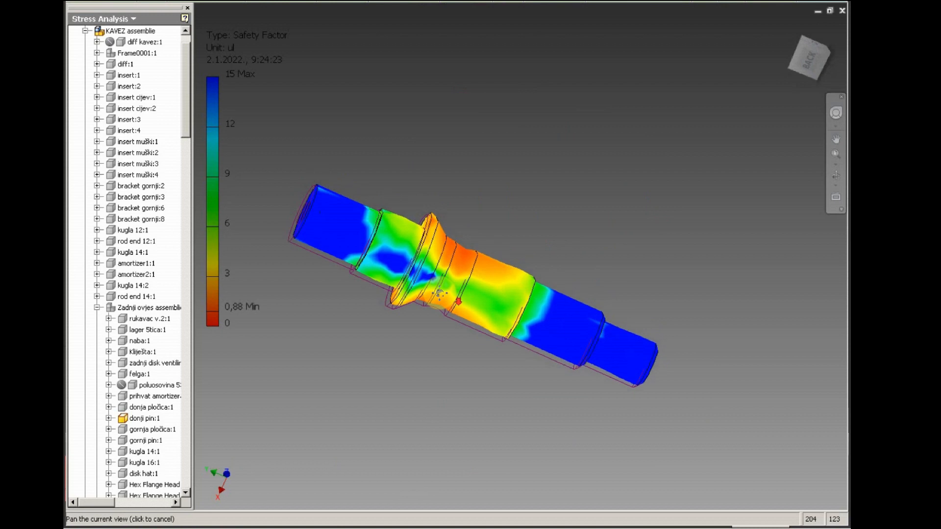
{"action": "left_click_drag", "start_coordinate": [438, 294], "coordinate": [551, 336]}
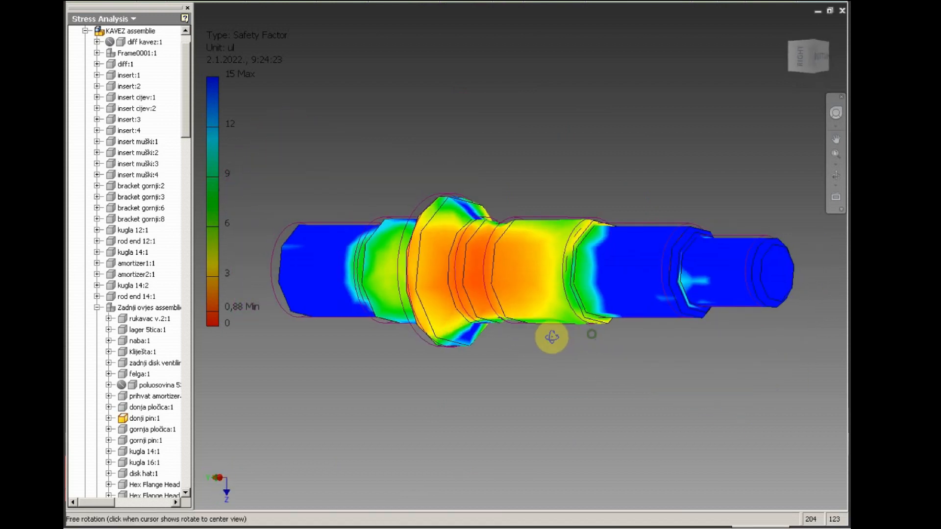
{"action": "left_click_drag", "start_coordinate": [551, 336], "coordinate": [567, 240]}
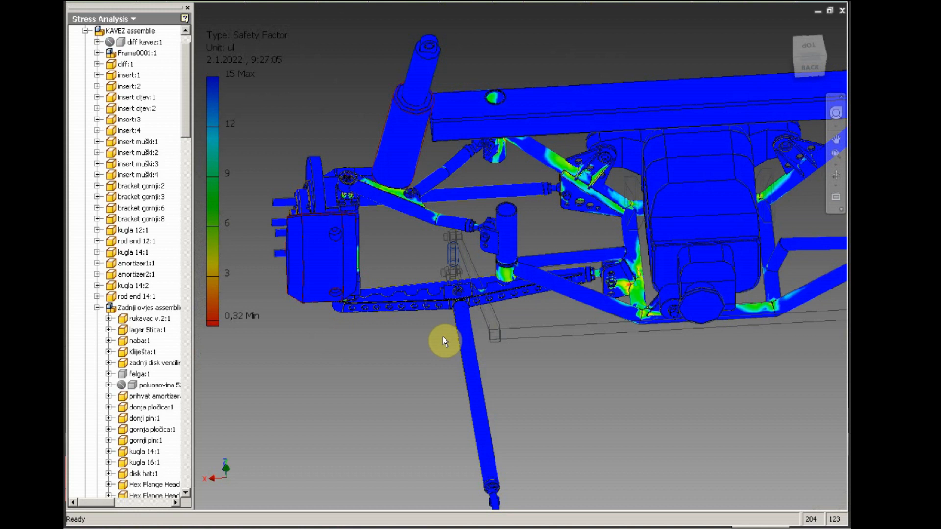
{"action": "left_click_drag", "start_coordinate": [444, 341], "coordinate": [430, 297]}
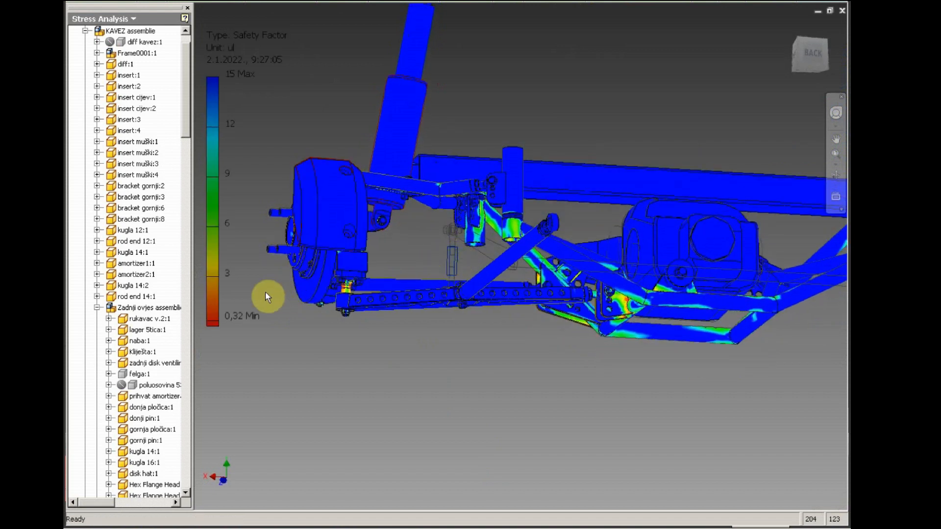
{"action": "mouse_move", "coordinate": [219, 257]}
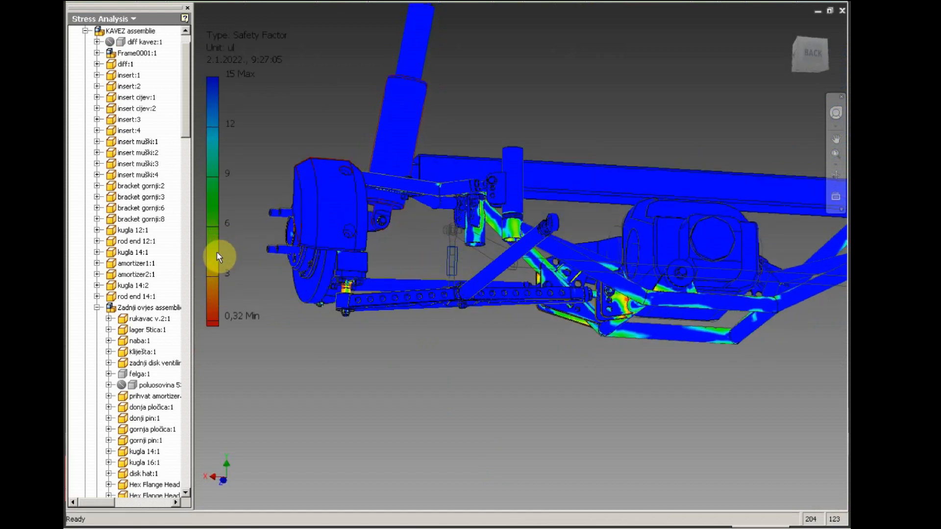
{"action": "mouse_move", "coordinate": [217, 280]}
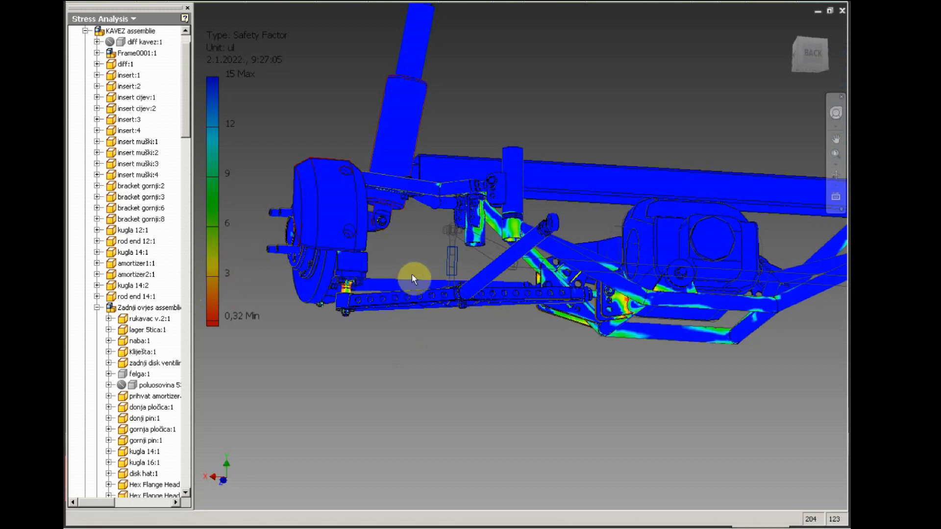
{"action": "left_click_drag", "start_coordinate": [414, 278], "coordinate": [630, 285]}
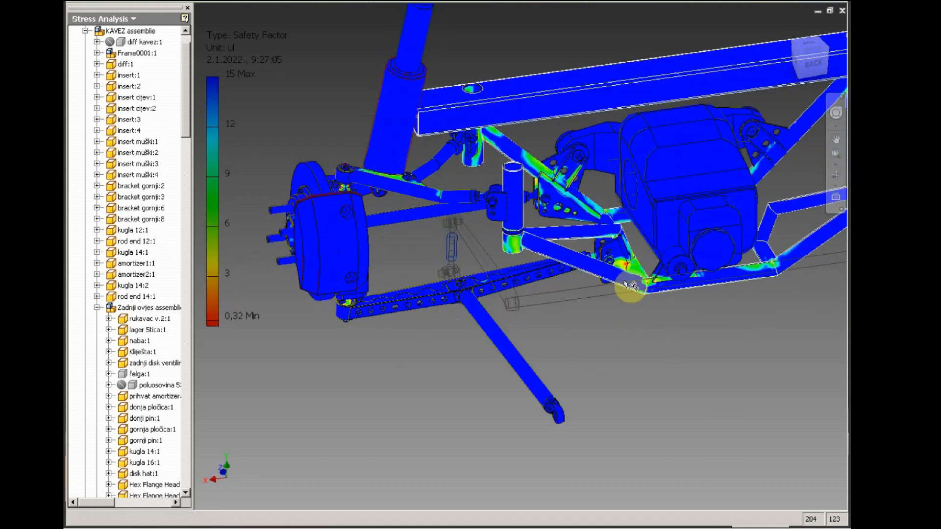
{"action": "left_click", "coordinate": [110, 41]}
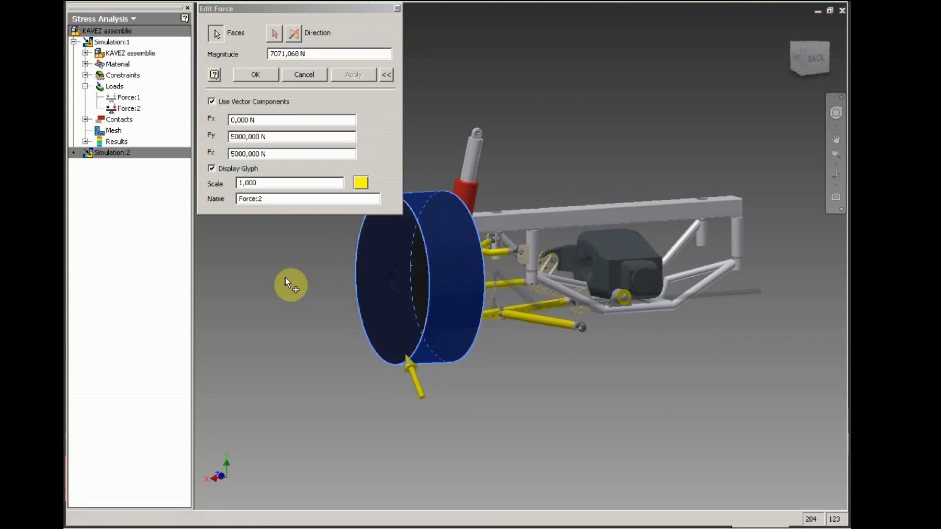
Step: Review Force:2 (7071,068 N from 5000 N Y and Z) and cancel unchanged
{"action": "left_click", "coordinate": [291, 137]}
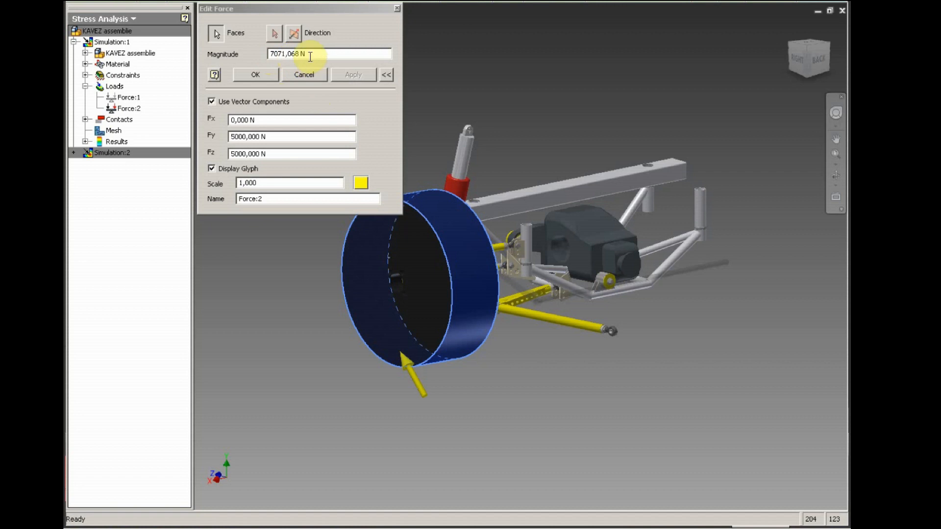
{"action": "left_click", "coordinate": [254, 75]}
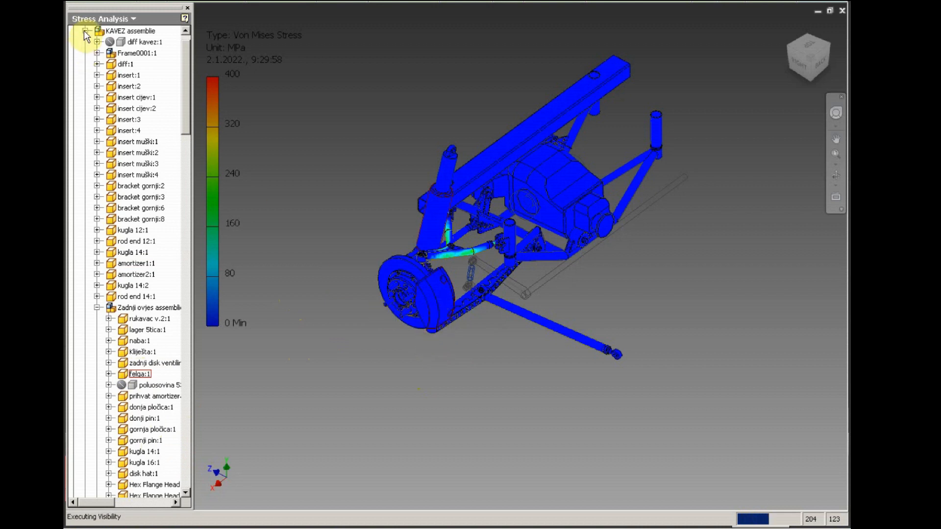
Step: Return to the Simulation:1 tree and orbit around the wheel hub, upper arm and upright
{"action": "left_click", "coordinate": [85, 30]}
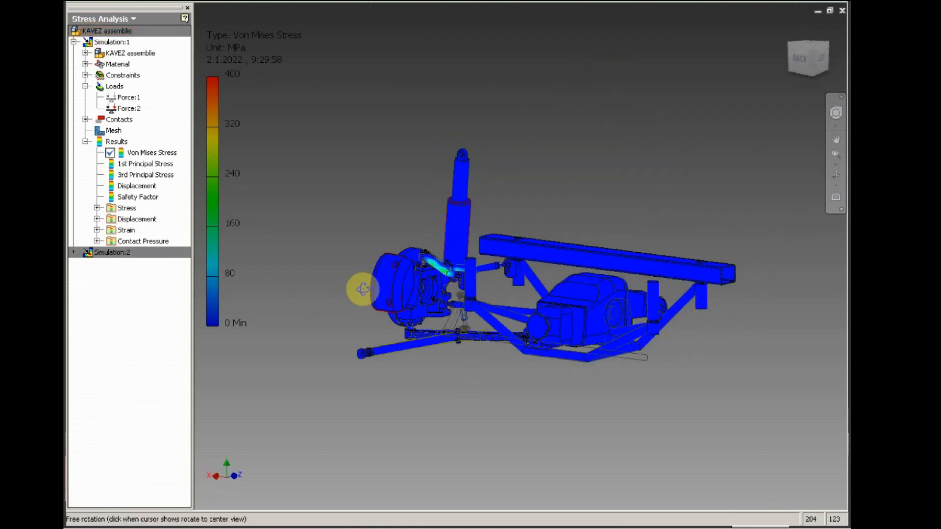
{"action": "left_click_drag", "start_coordinate": [363, 289], "coordinate": [433, 343]}
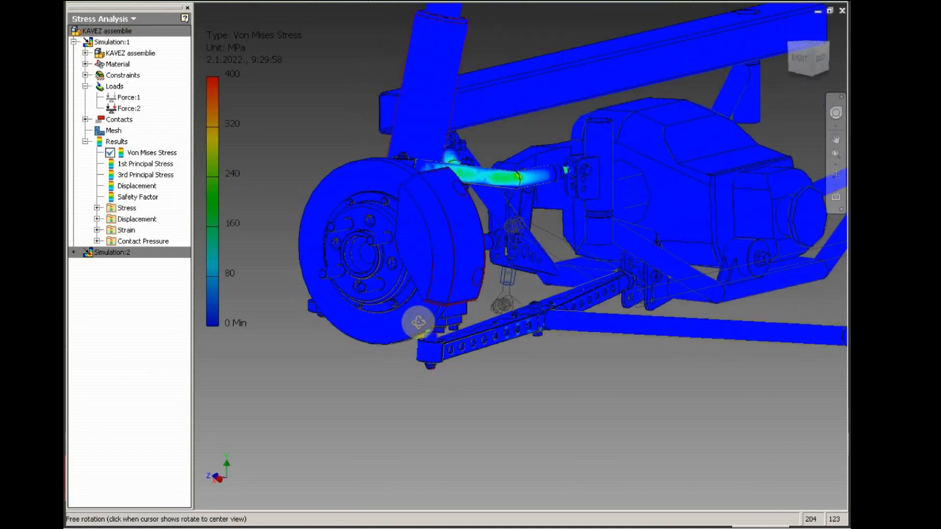
{"action": "left_click_drag", "start_coordinate": [420, 324], "coordinate": [414, 318]}
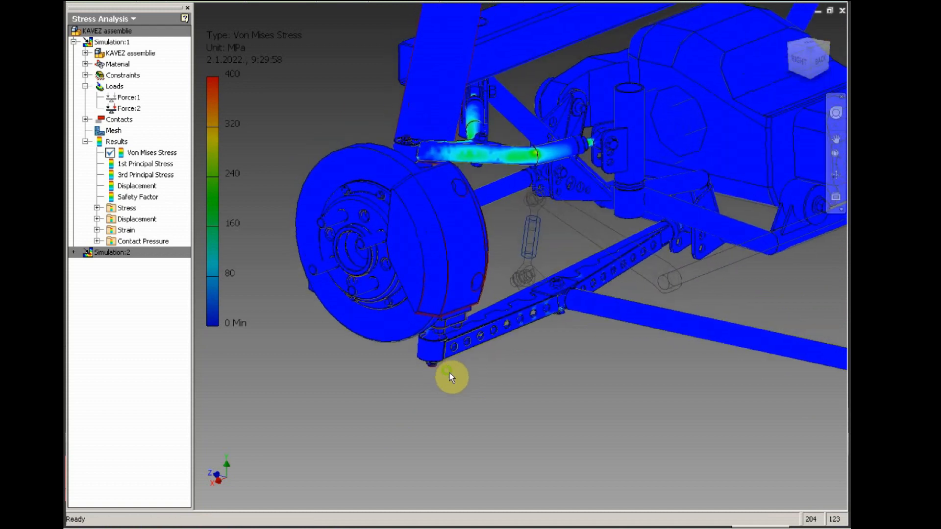
{"action": "left_click_drag", "start_coordinate": [450, 378], "coordinate": [348, 351]}
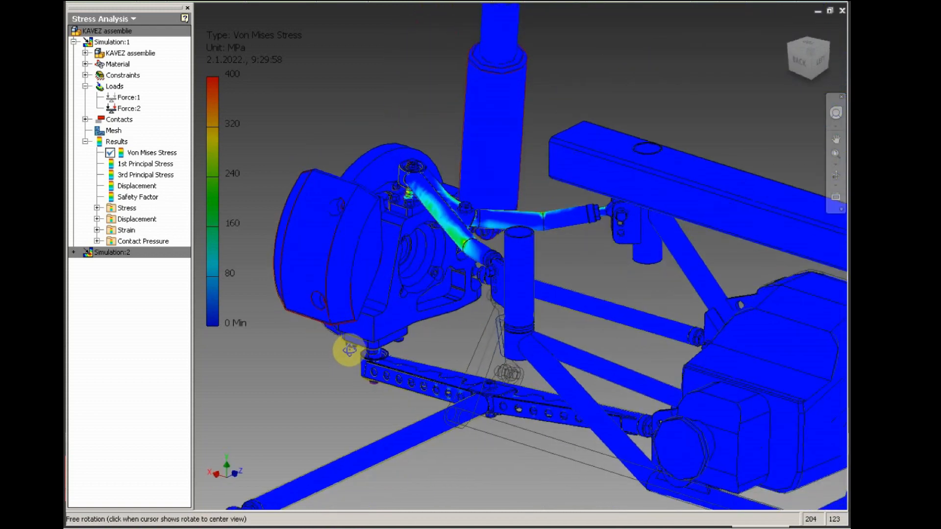
{"action": "left_click_drag", "start_coordinate": [348, 351], "coordinate": [441, 294]}
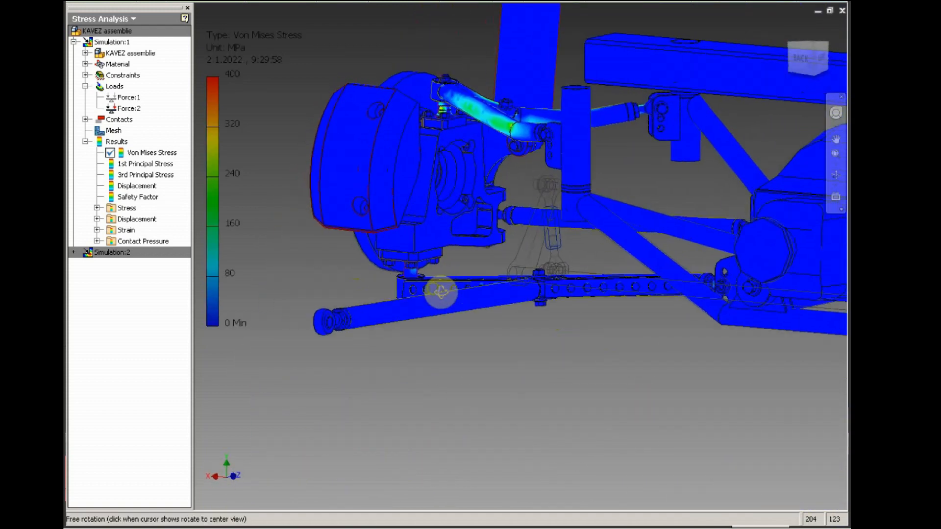
{"action": "left_click_drag", "start_coordinate": [441, 292], "coordinate": [402, 292]}
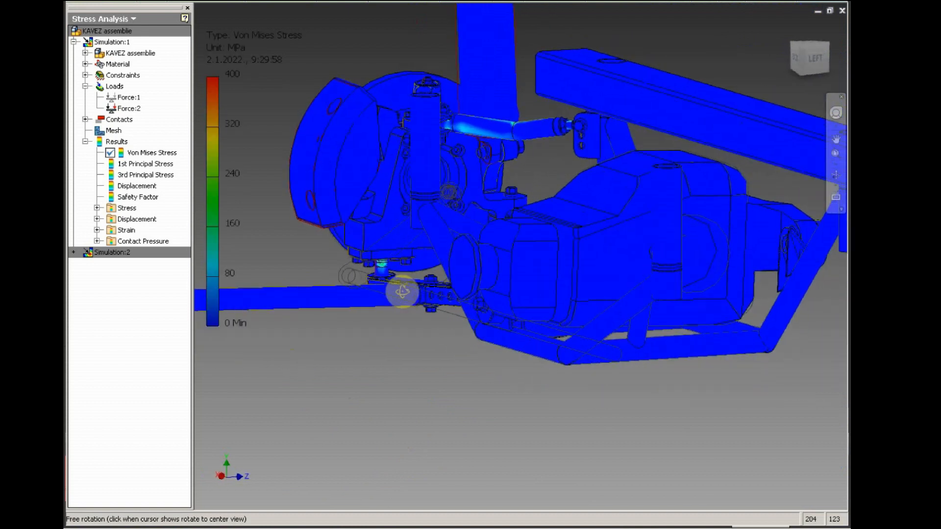
{"action": "left_click_drag", "start_coordinate": [402, 292], "coordinate": [294, 223]}
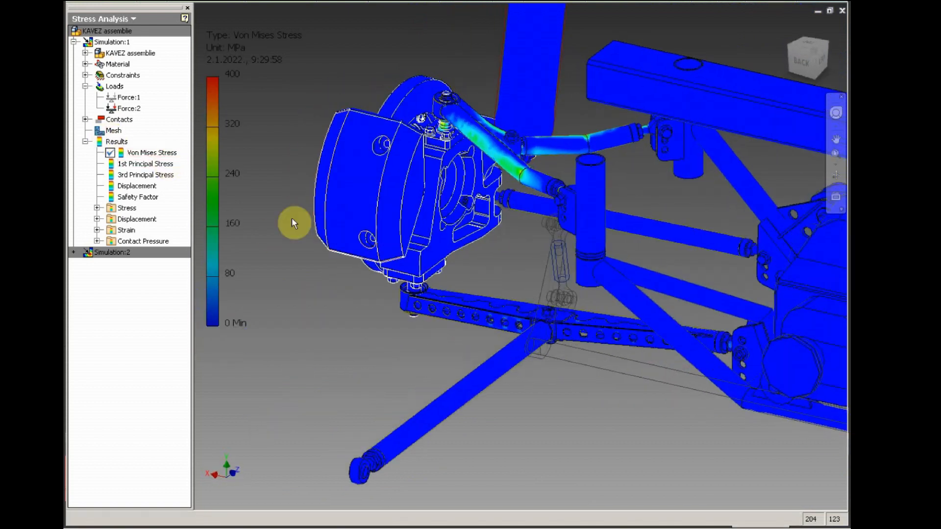
Step: Orbit beneath the upper wishbone and hub to the rear wheel-corner view
{"action": "left_click_drag", "start_coordinate": [295, 222], "coordinate": [501, 365]}
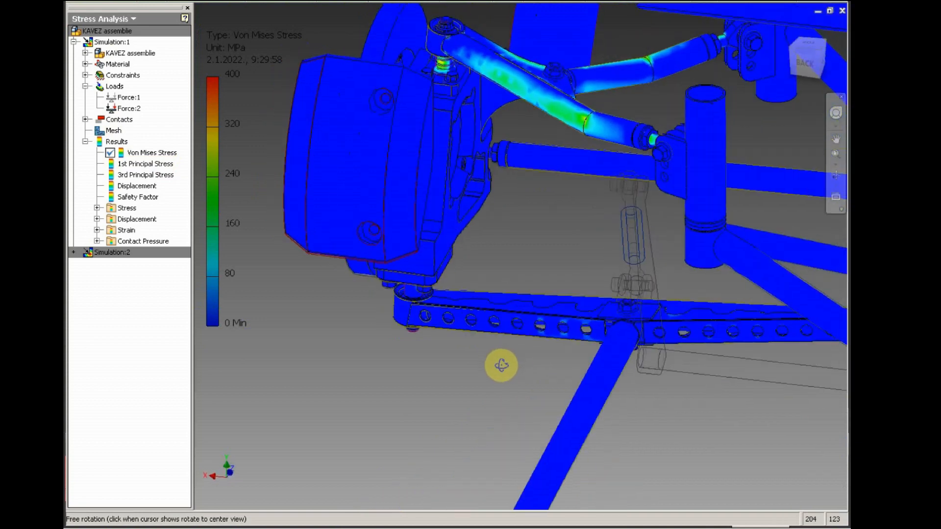
{"action": "left_click_drag", "start_coordinate": [501, 365], "coordinate": [518, 400]}
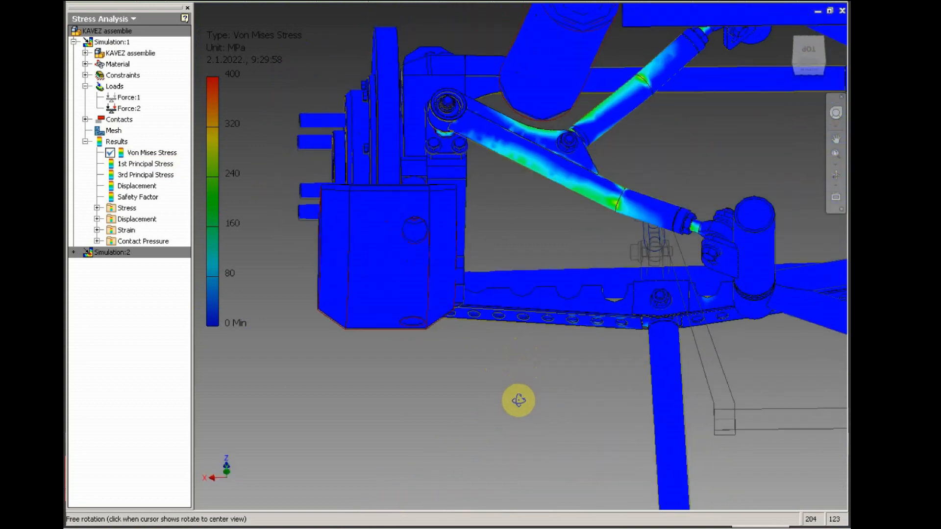
{"action": "left_click_drag", "start_coordinate": [518, 401], "coordinate": [517, 262]}
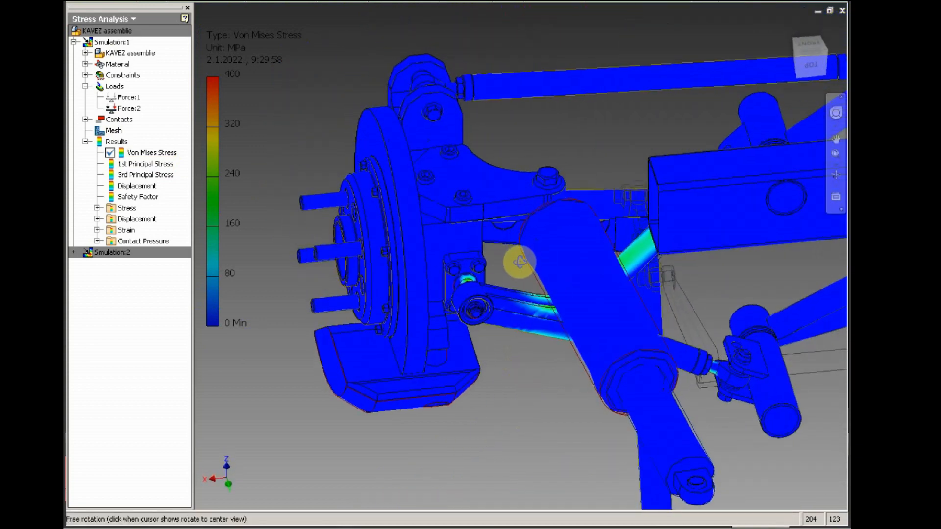
{"action": "left_click_drag", "start_coordinate": [522, 261], "coordinate": [561, 255]}
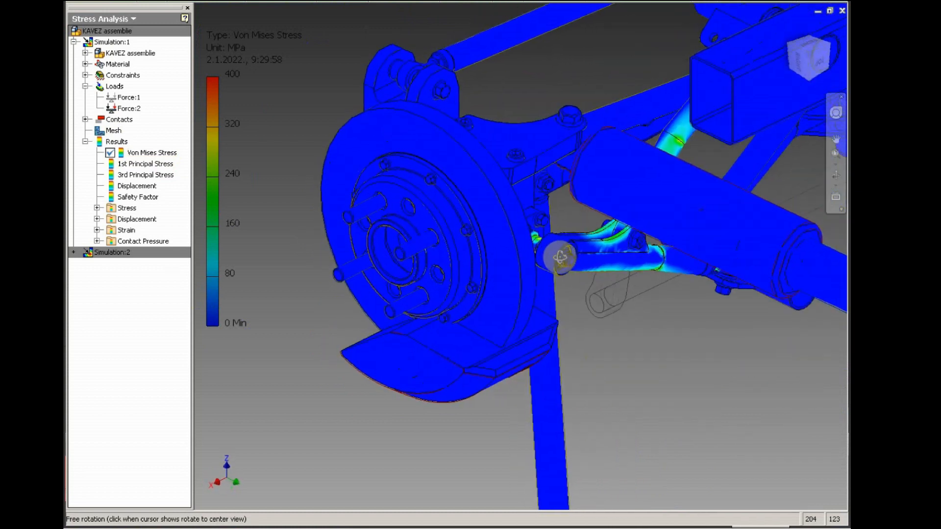
{"action": "left_click_drag", "start_coordinate": [561, 255], "coordinate": [618, 244]}
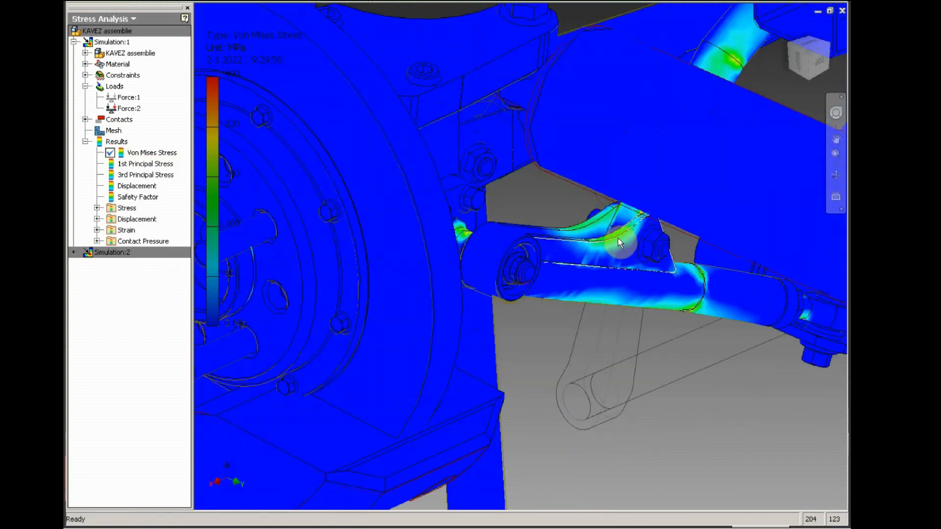
{"action": "left_click_drag", "start_coordinate": [621, 243], "coordinate": [525, 262]}
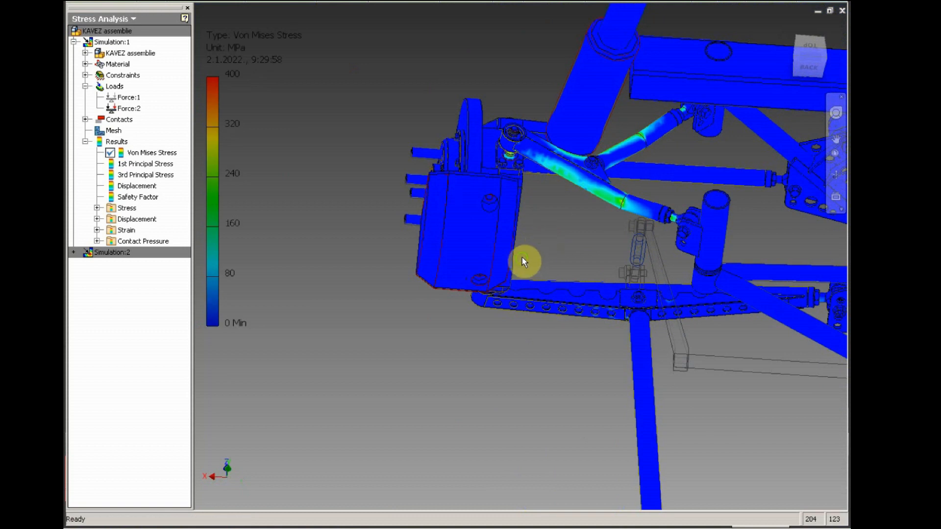
{"action": "left_click_drag", "start_coordinate": [525, 262], "coordinate": [484, 310]}
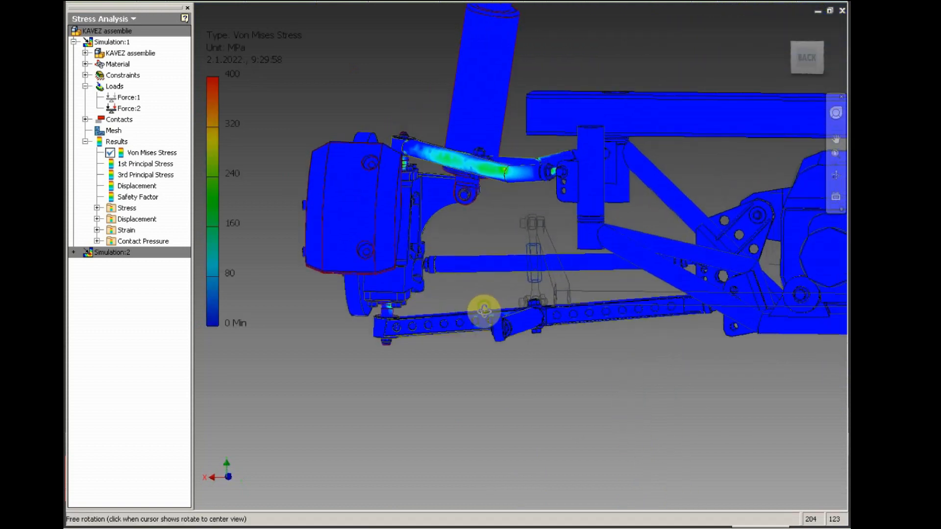
{"action": "left_click_drag", "start_coordinate": [480, 312], "coordinate": [501, 318]}
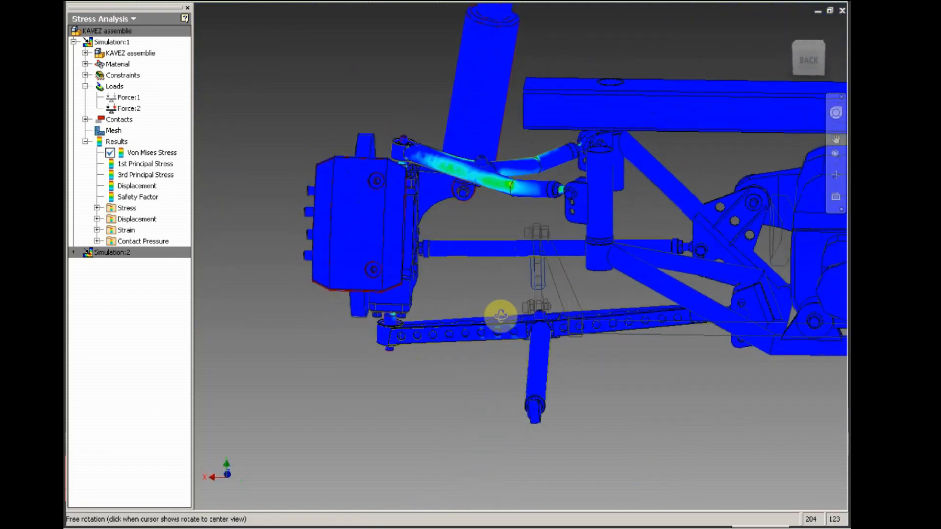
{"action": "left_click_drag", "start_coordinate": [501, 316], "coordinate": [551, 304]}
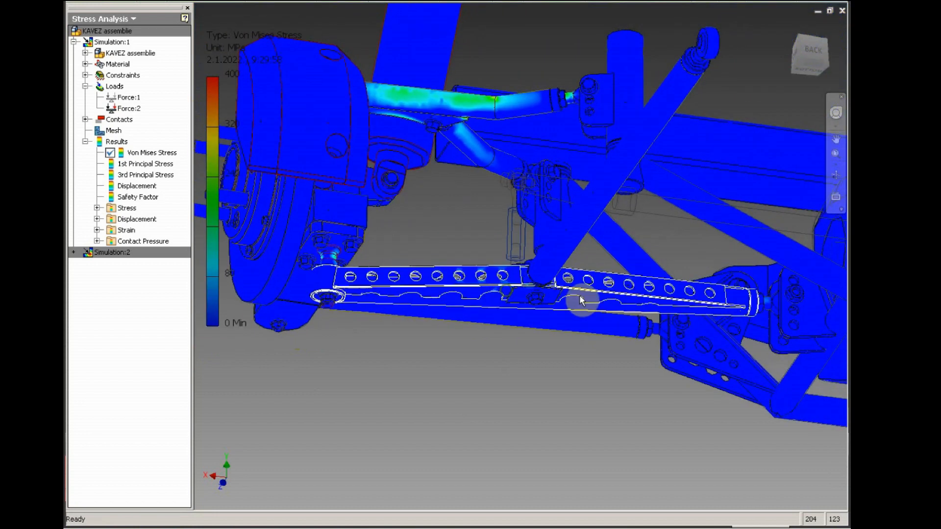
{"action": "left_click_drag", "start_coordinate": [580, 300], "coordinate": [513, 321]}
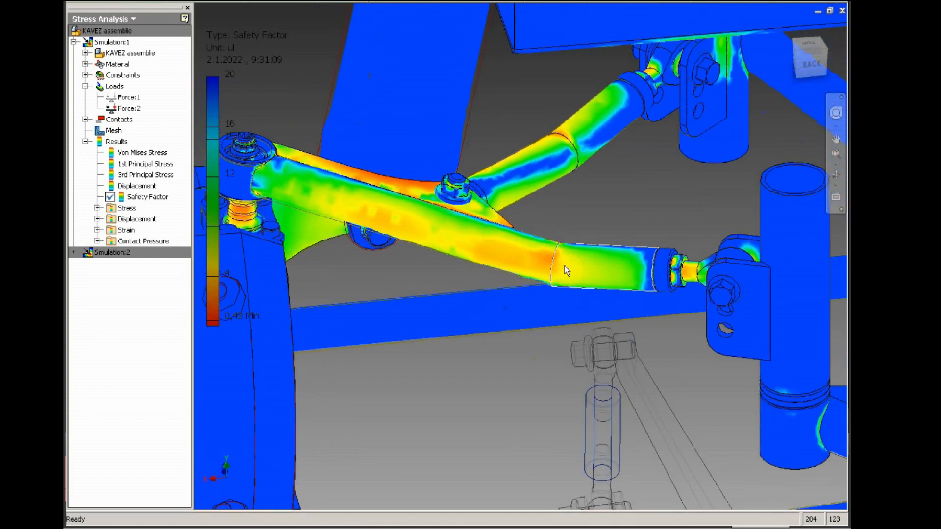
Step: Orbit around the arms and brackets, then zoom onto the orange pin under the upper arm
{"action": "left_click_drag", "start_coordinate": [565, 271], "coordinate": [577, 305]}
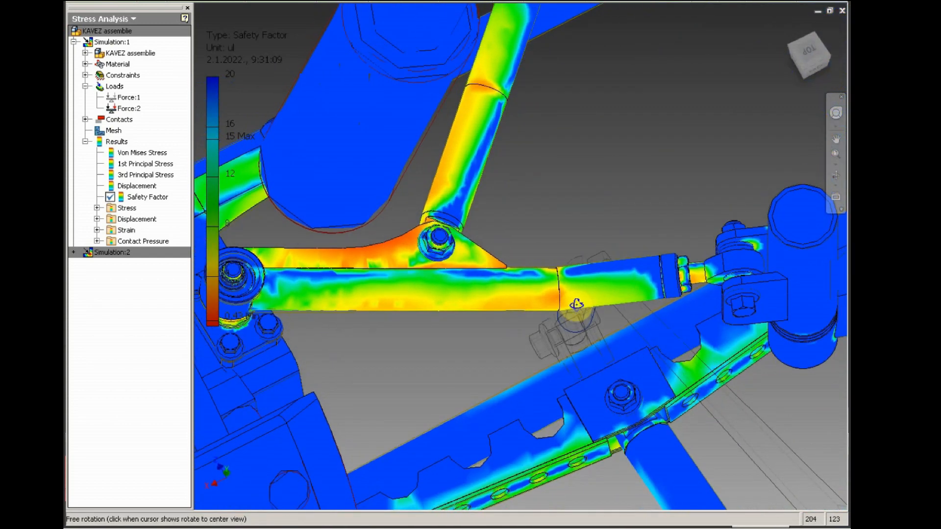
{"action": "left_click_drag", "start_coordinate": [576, 303], "coordinate": [567, 240]}
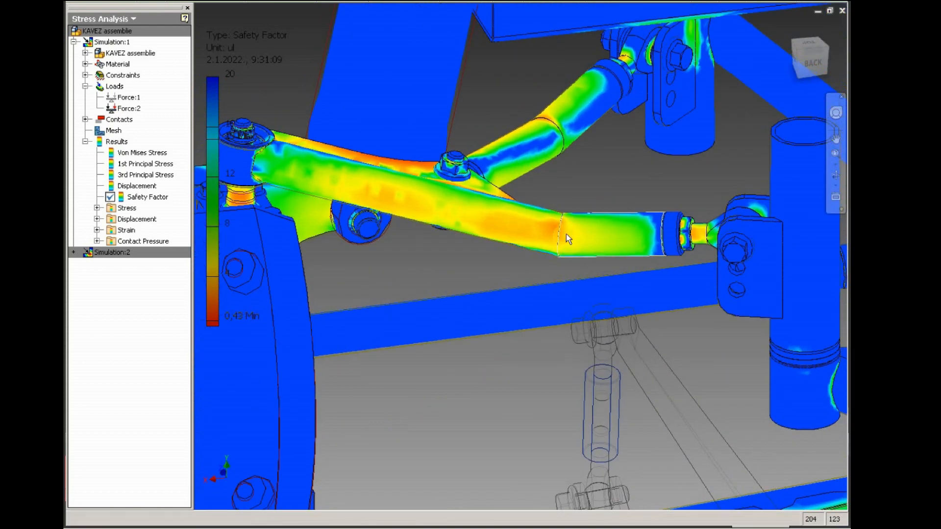
{"action": "left_click_drag", "start_coordinate": [567, 240], "coordinate": [589, 204]}
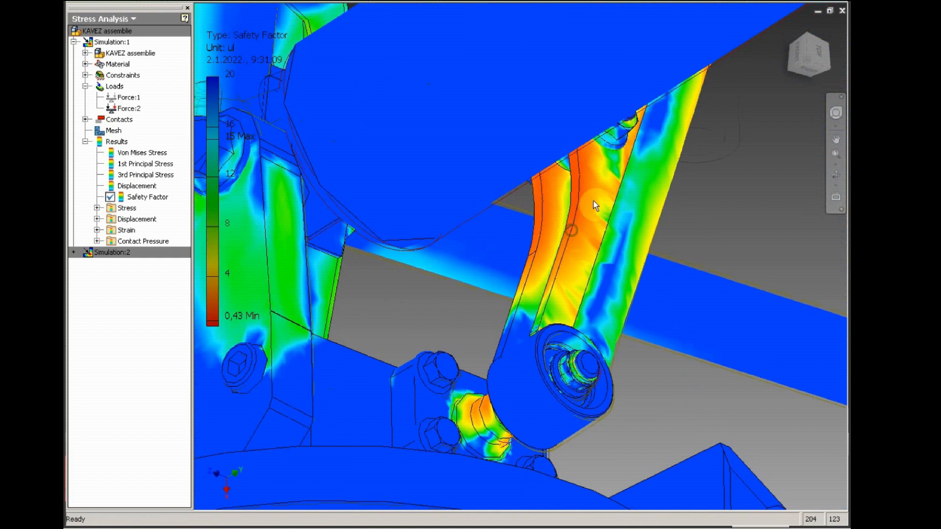
{"action": "left_click_drag", "start_coordinate": [594, 206], "coordinate": [564, 258]}
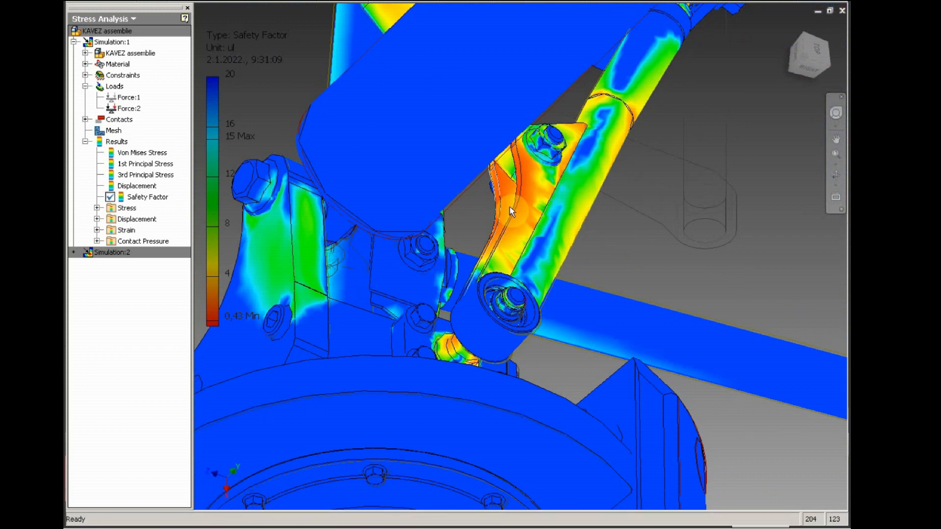
{"action": "left_click_drag", "start_coordinate": [510, 210], "coordinate": [492, 198]}
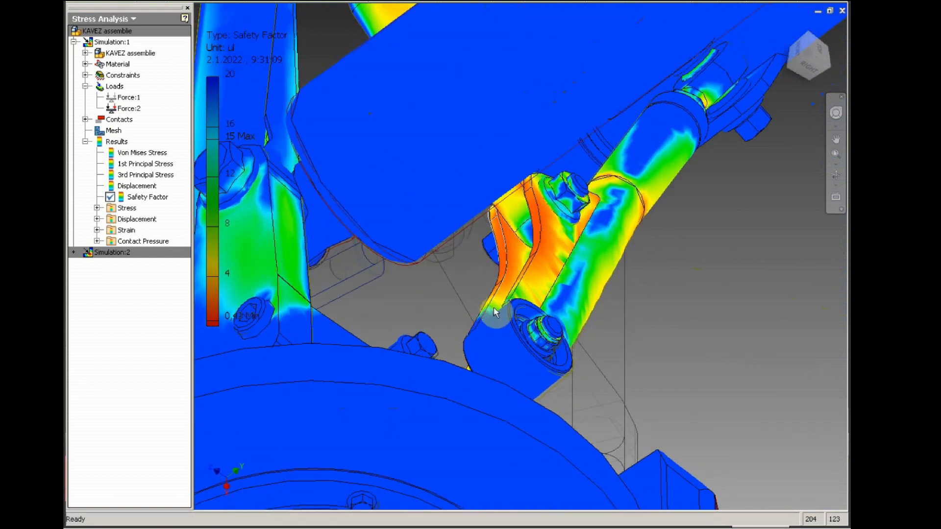
{"action": "left_click_drag", "start_coordinate": [495, 312], "coordinate": [612, 318]}
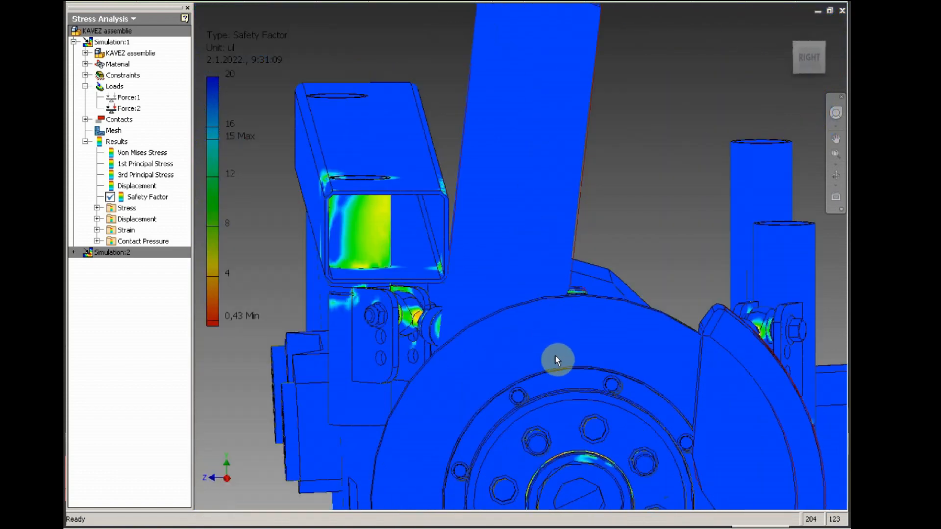
{"action": "left_click_drag", "start_coordinate": [557, 361], "coordinate": [530, 320]}
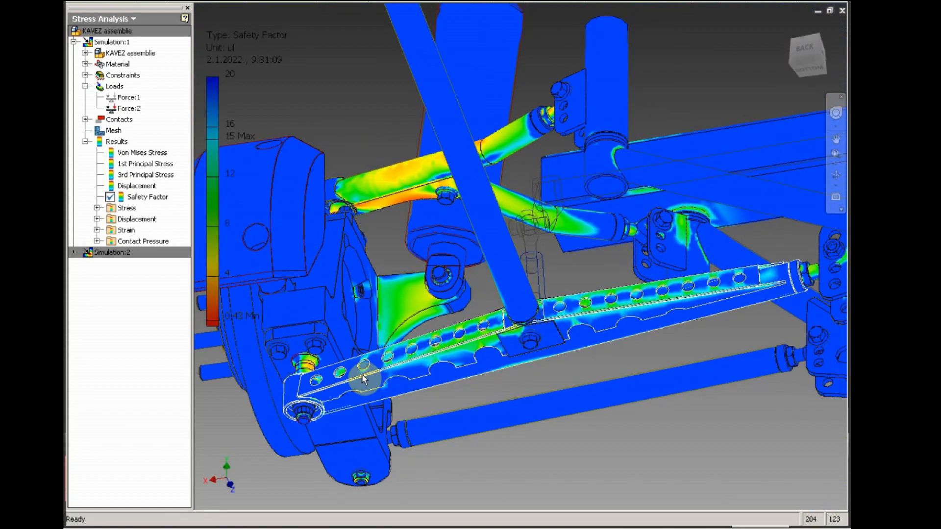
{"action": "left_click_drag", "start_coordinate": [367, 378], "coordinate": [505, 348]}
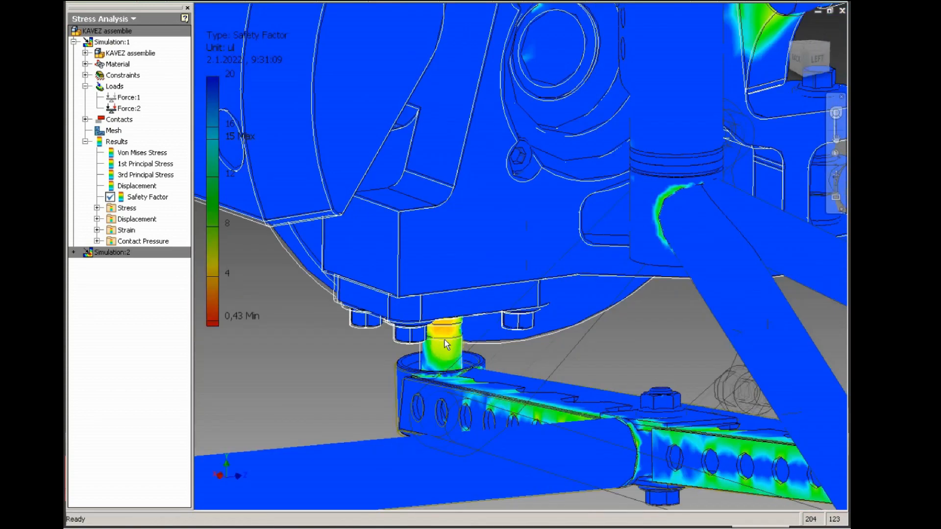
{"action": "left_click_drag", "start_coordinate": [447, 344], "coordinate": [477, 399]}
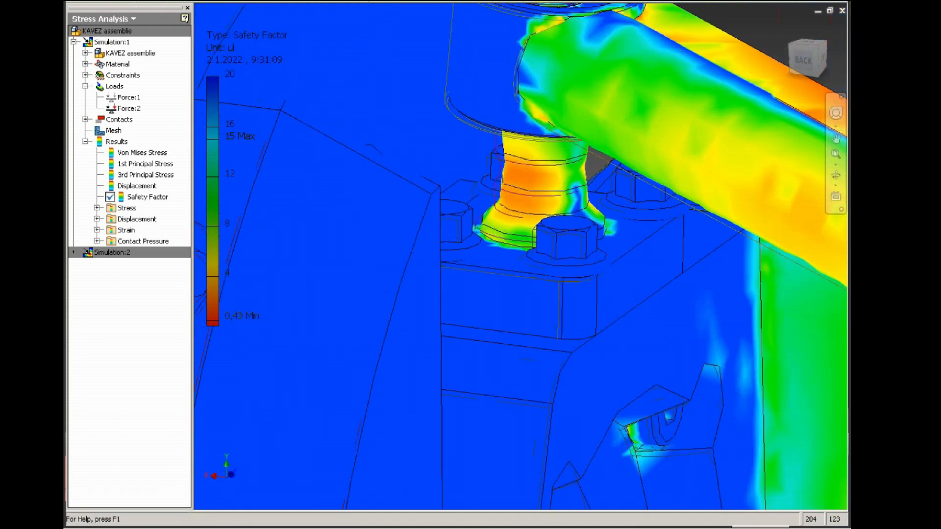
Step: Probe the pin under the upper arm, reading safety factor 1,97, and reframe the view
{"action": "left_click", "coordinate": [522, 178]}
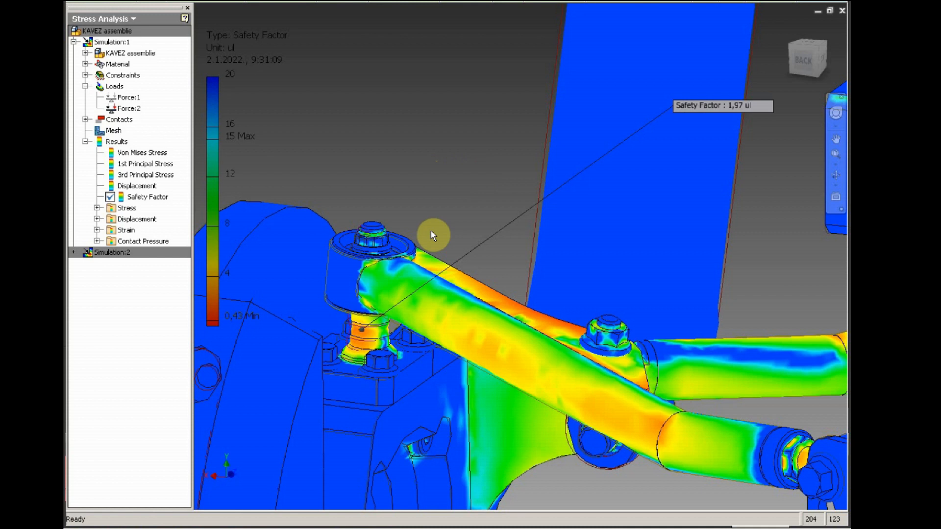
{"action": "left_click_drag", "start_coordinate": [432, 234], "coordinate": [402, 305]}
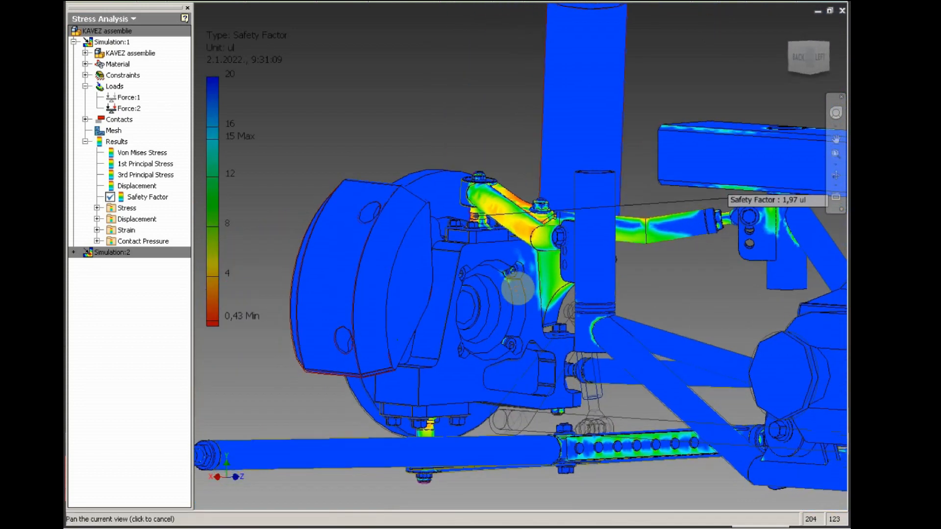
{"action": "left_click_drag", "start_coordinate": [517, 286], "coordinate": [408, 391]}
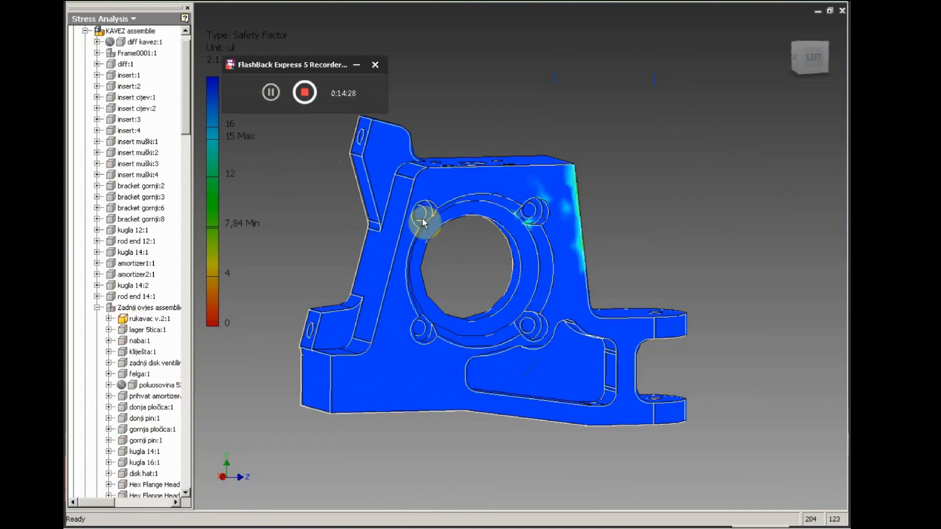
Step: Orbit the isolated upright through its underside, bearing bore and flat side
{"action": "left_click_drag", "start_coordinate": [423, 222], "coordinate": [366, 273]}
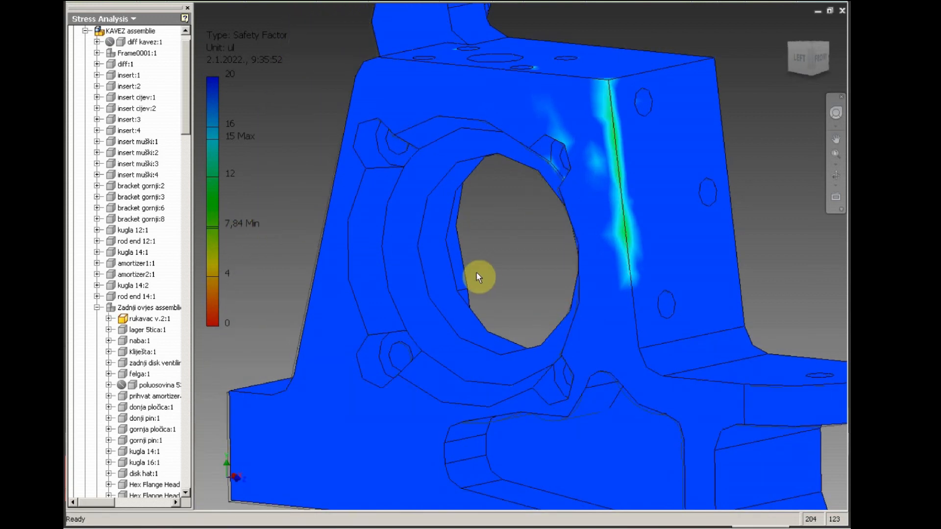
{"action": "left_click_drag", "start_coordinate": [480, 276], "coordinate": [514, 306]}
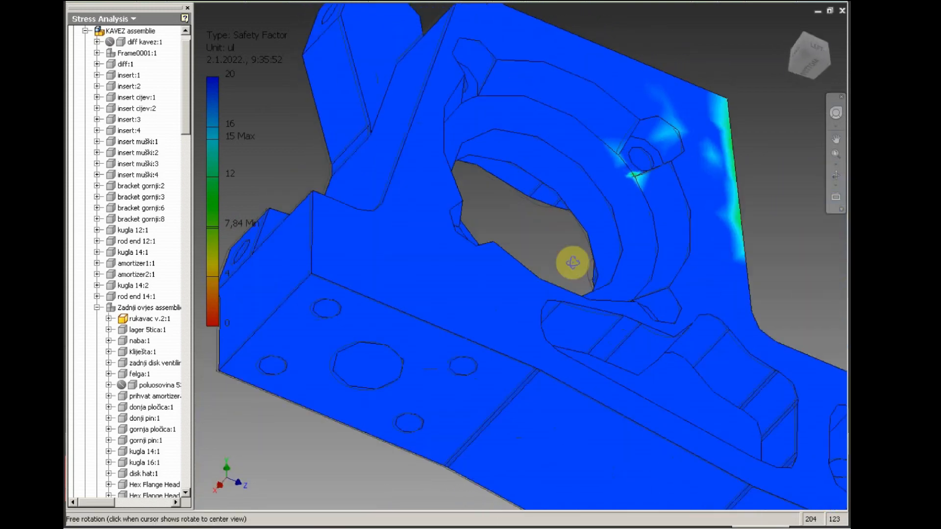
{"action": "left_click_drag", "start_coordinate": [573, 265], "coordinate": [519, 287]}
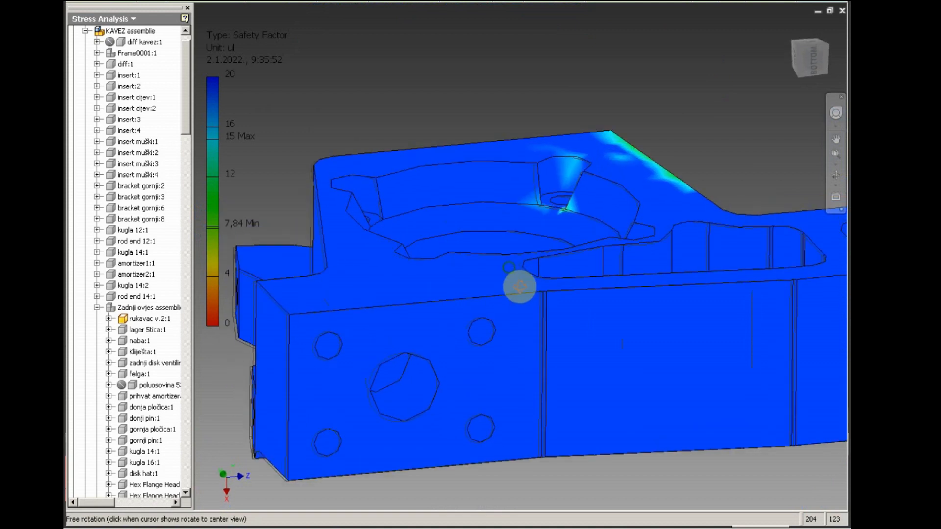
{"action": "left_click_drag", "start_coordinate": [519, 288], "coordinate": [540, 358]}
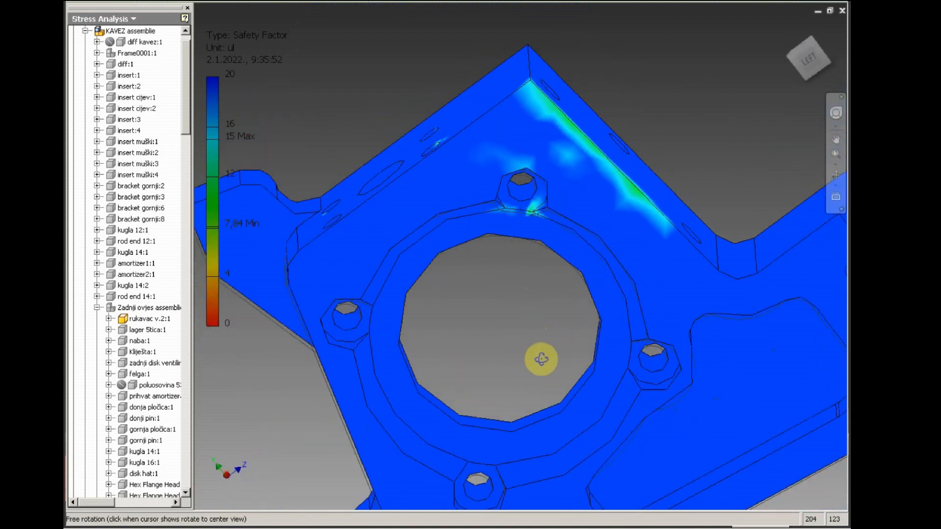
{"action": "left_click_drag", "start_coordinate": [540, 358], "coordinate": [493, 316]}
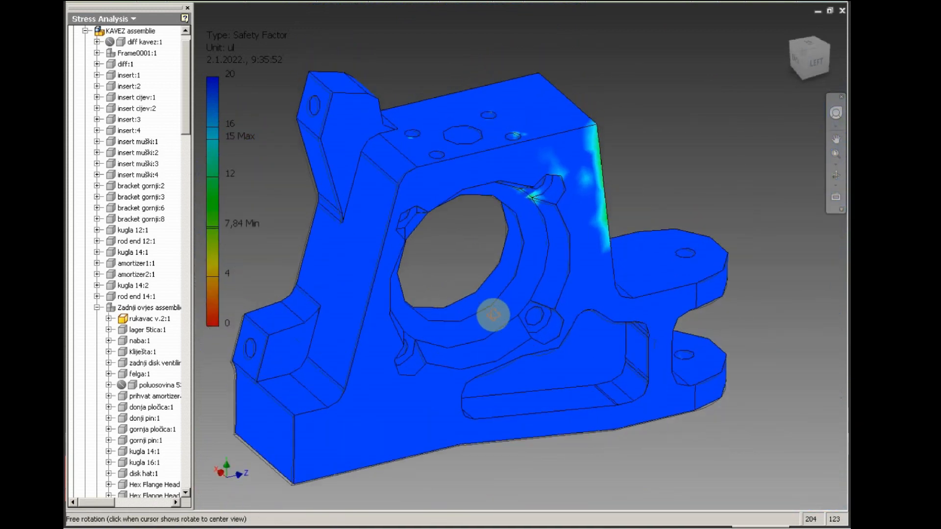
{"action": "left_click_drag", "start_coordinate": [495, 316], "coordinate": [514, 302]}
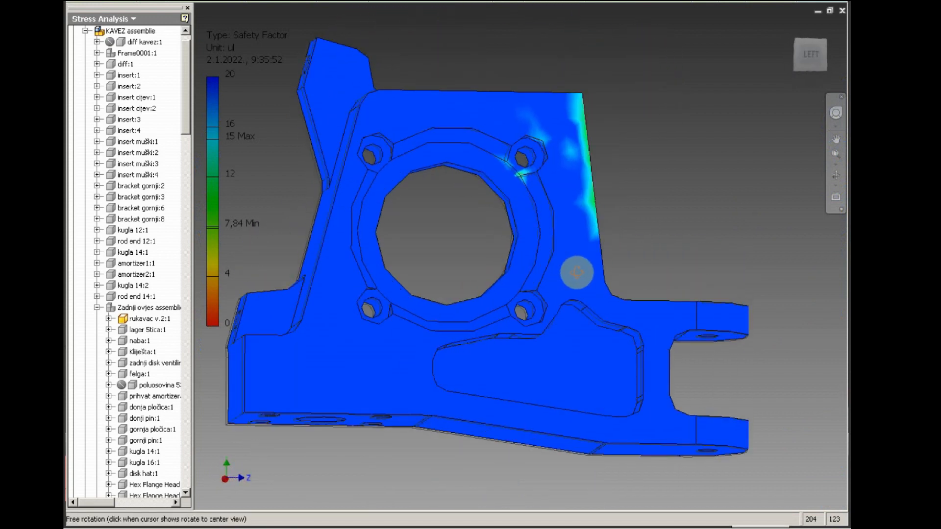
{"action": "left_click_drag", "start_coordinate": [577, 273], "coordinate": [546, 255]}
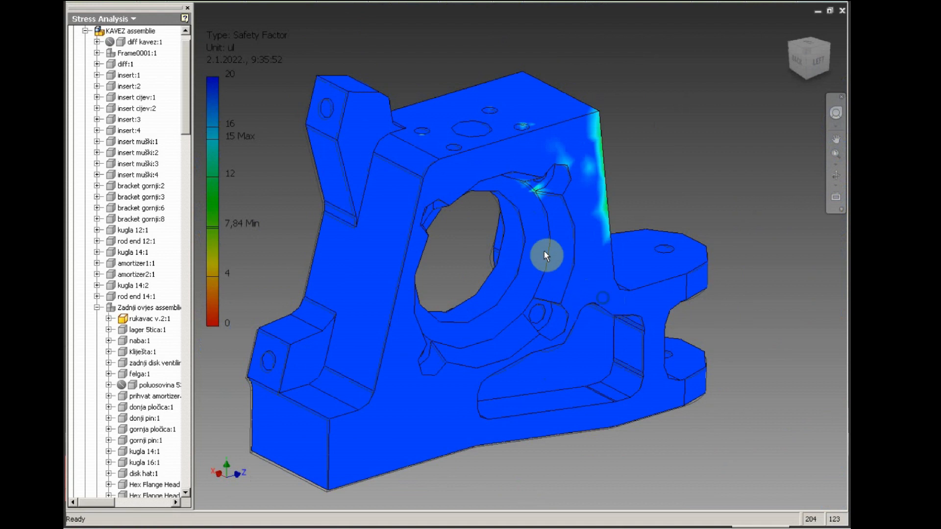
{"action": "mouse_move", "coordinate": [463, 247]}
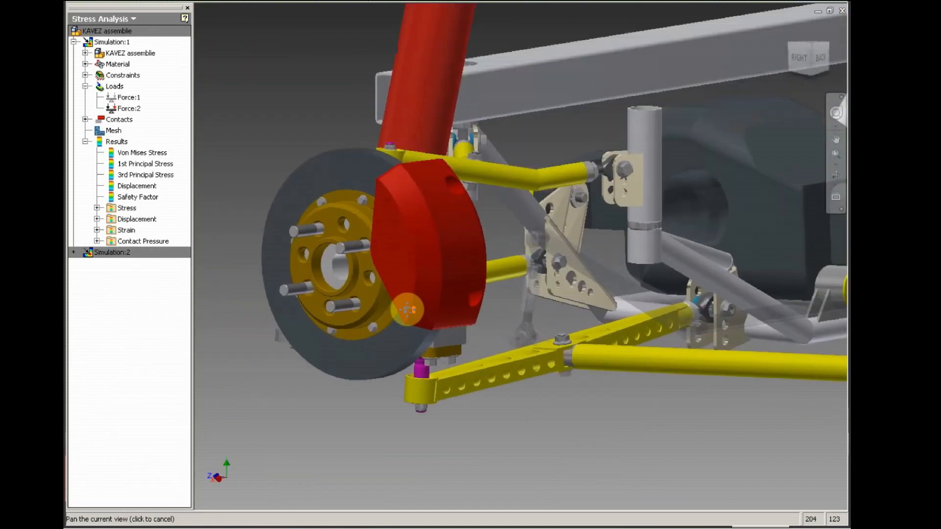
Step: Pan and orbit the plain shaded assembly to review the suspension and frame
{"action": "left_click_drag", "start_coordinate": [408, 309], "coordinate": [418, 333]}
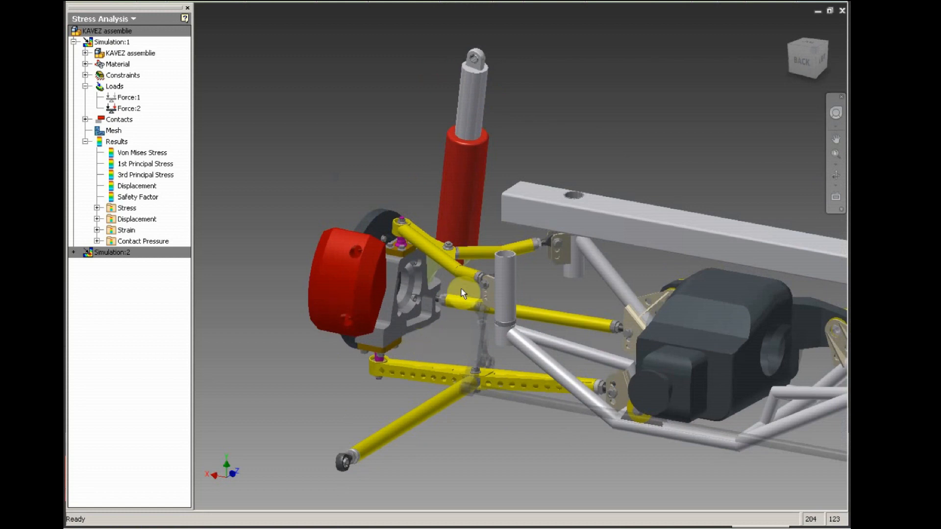
{"action": "left_click_drag", "start_coordinate": [462, 293], "coordinate": [447, 302]}
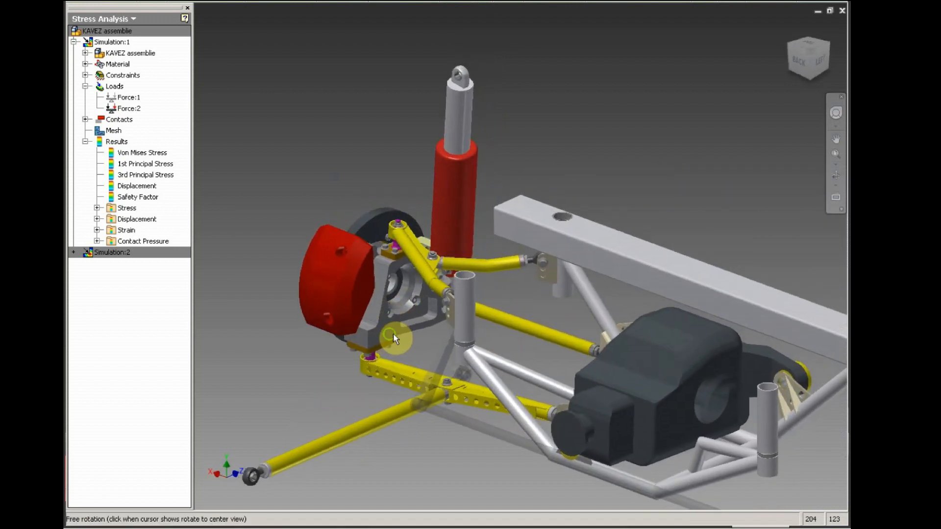
{"action": "left_click_drag", "start_coordinate": [396, 336], "coordinate": [474, 309]}
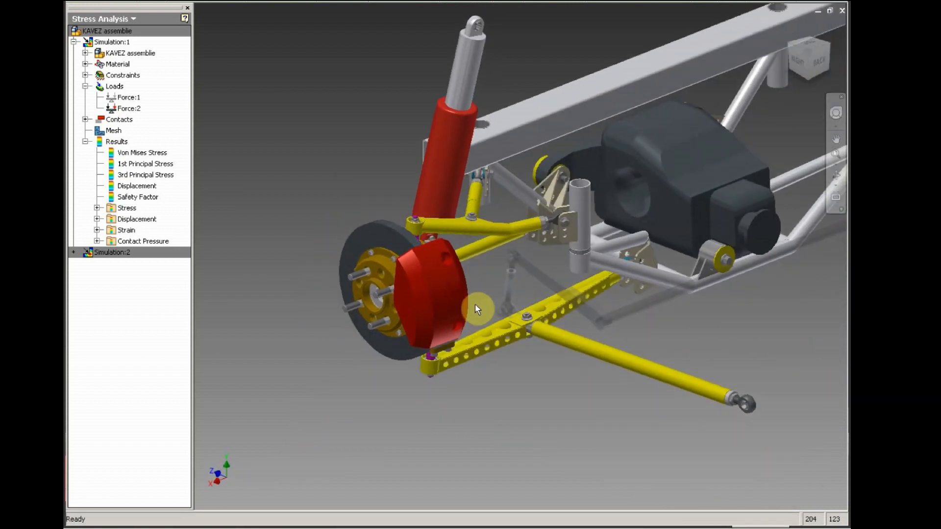
{"action": "left_click_drag", "start_coordinate": [477, 309], "coordinate": [480, 283]}
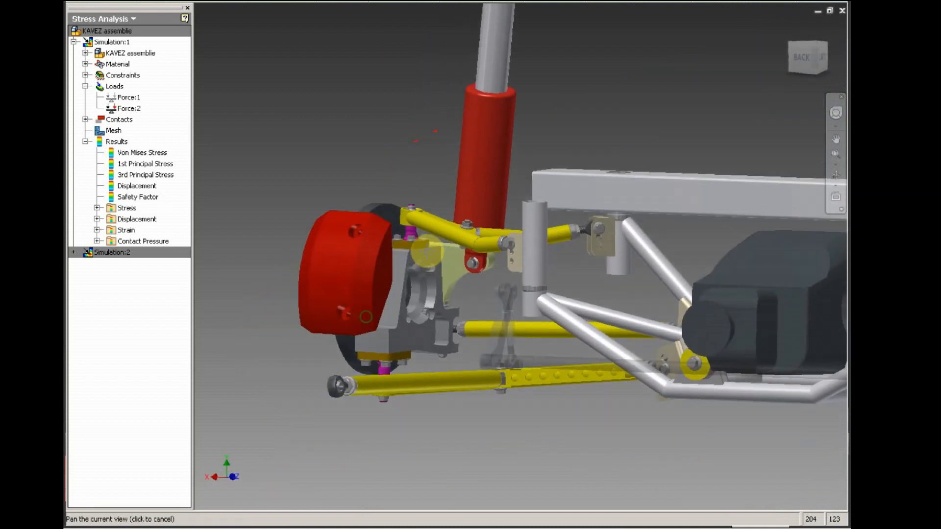
{"action": "left_click_drag", "start_coordinate": [474, 240], "coordinate": [413, 174]}
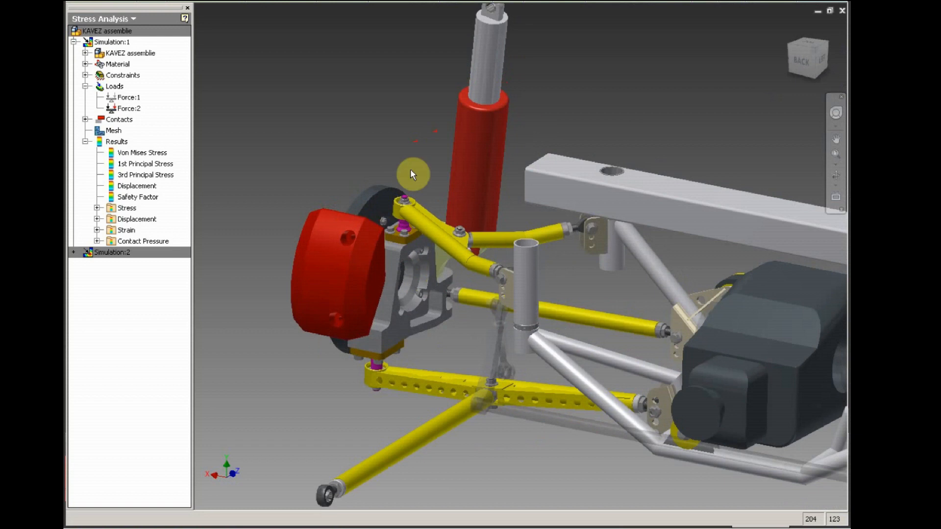